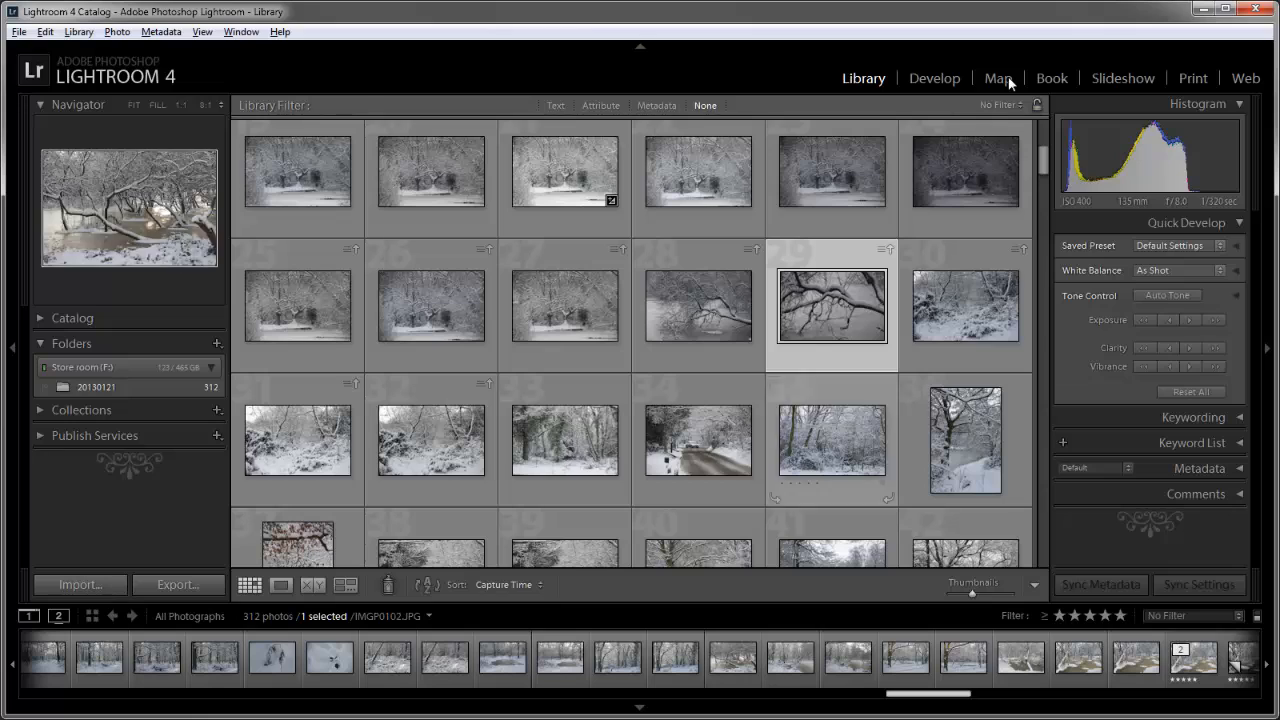
Scroll the Library grid down to the snowy woodland pond thumbnail.
{"action": "scroll", "scroll_direction": "down", "scroll_amount": 3}
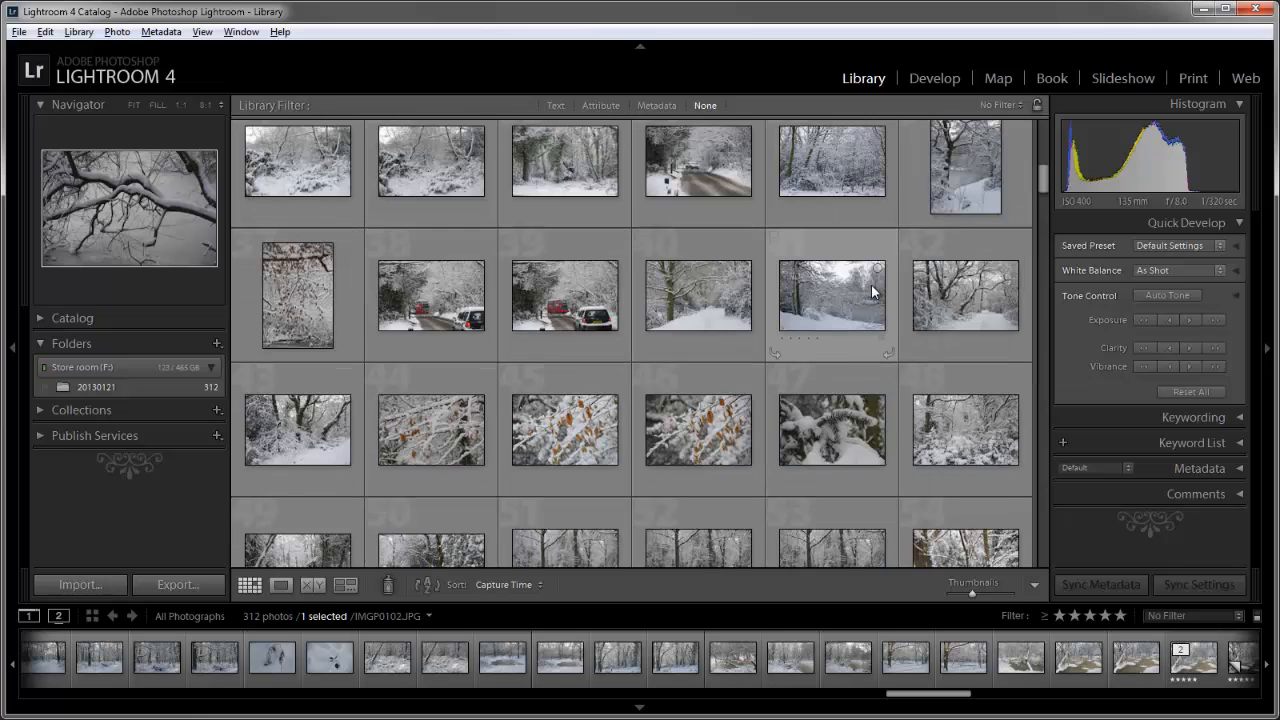
{"action": "scroll", "scroll_direction": "down", "scroll_amount": 3}
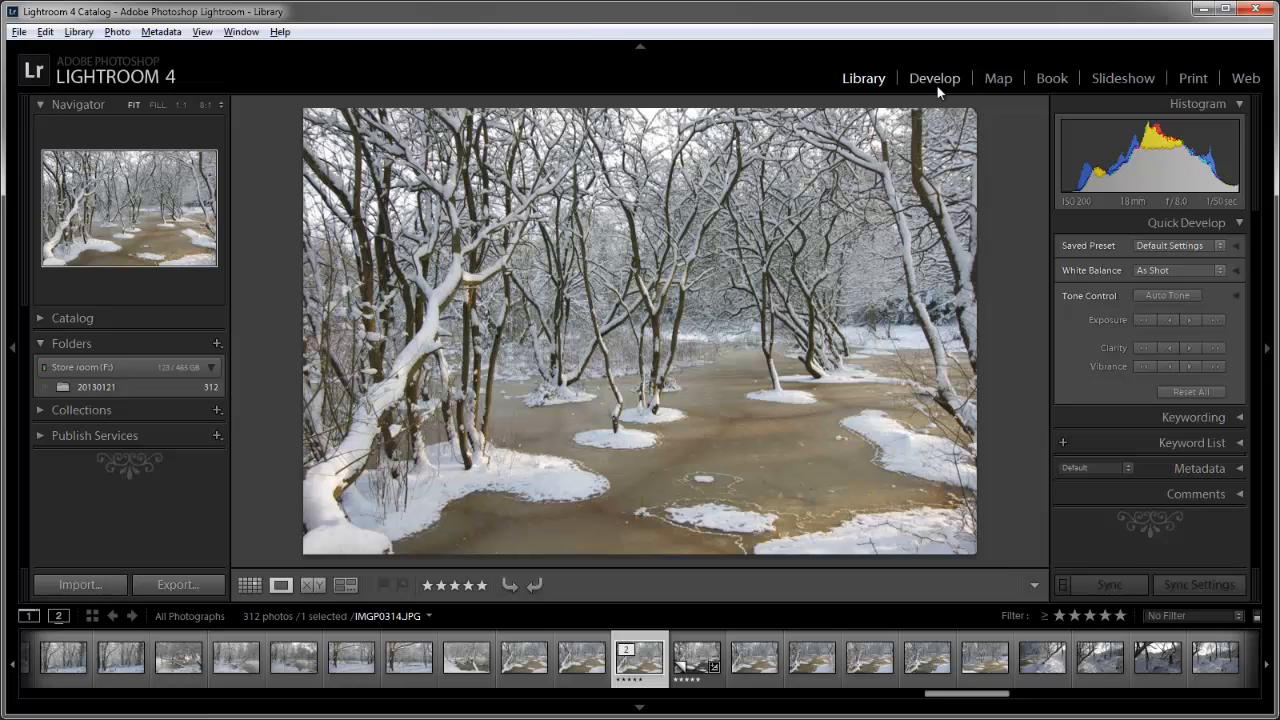
Convert the pond photo to black and white in Develop and push yellows fully dark.
{"action": "left_click", "coordinate": [934, 78]}
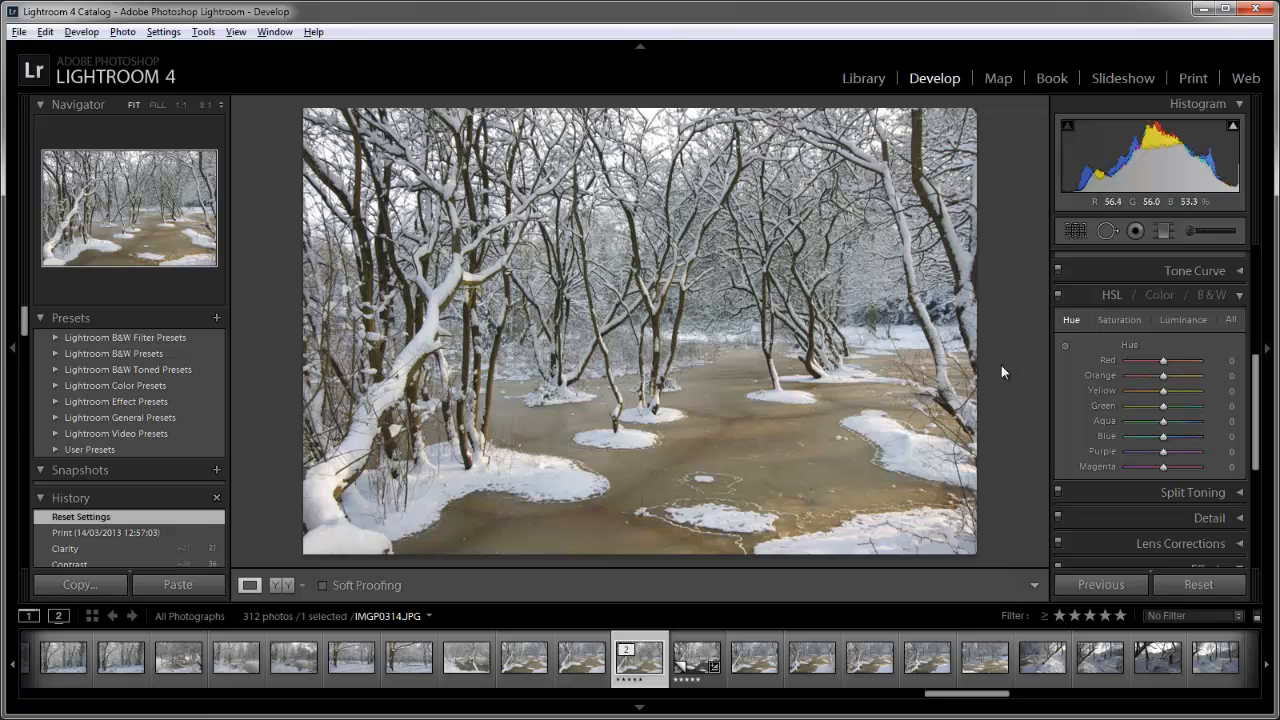
{"action": "left_click", "coordinate": [1229, 294]}
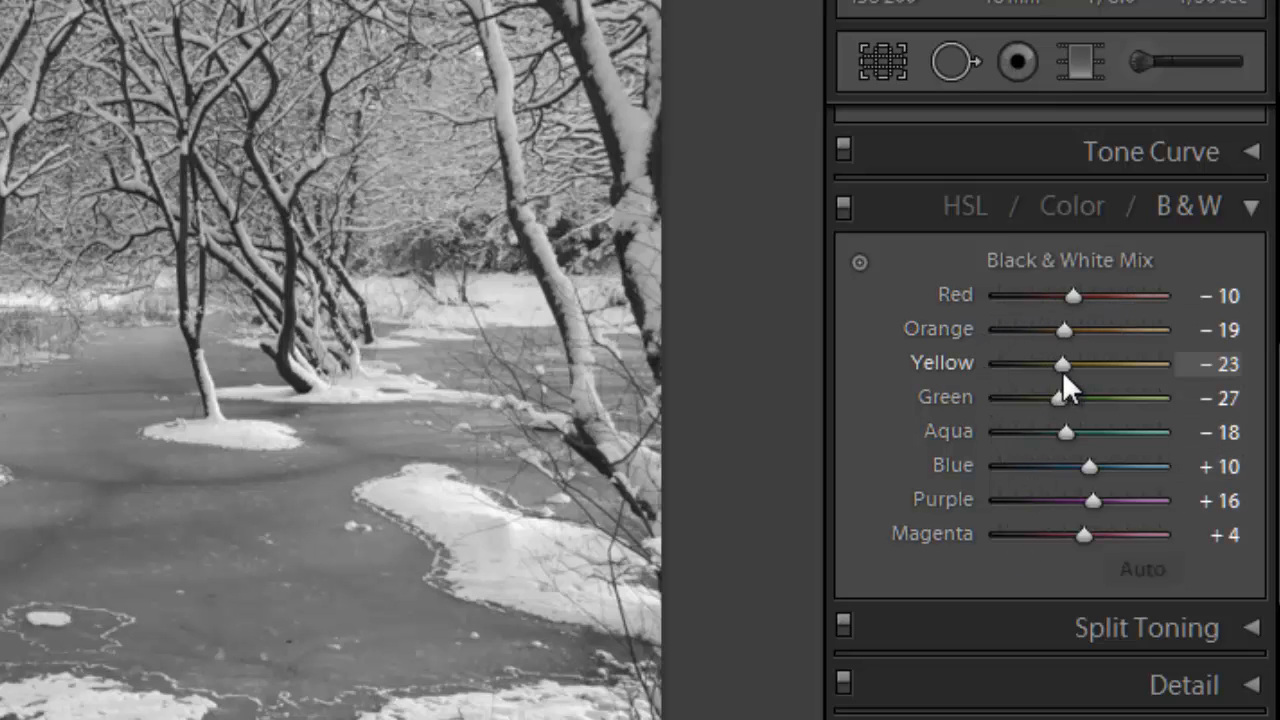
{"action": "left_click_drag", "start_coordinate": [1061, 364], "coordinate": [1093, 364]}
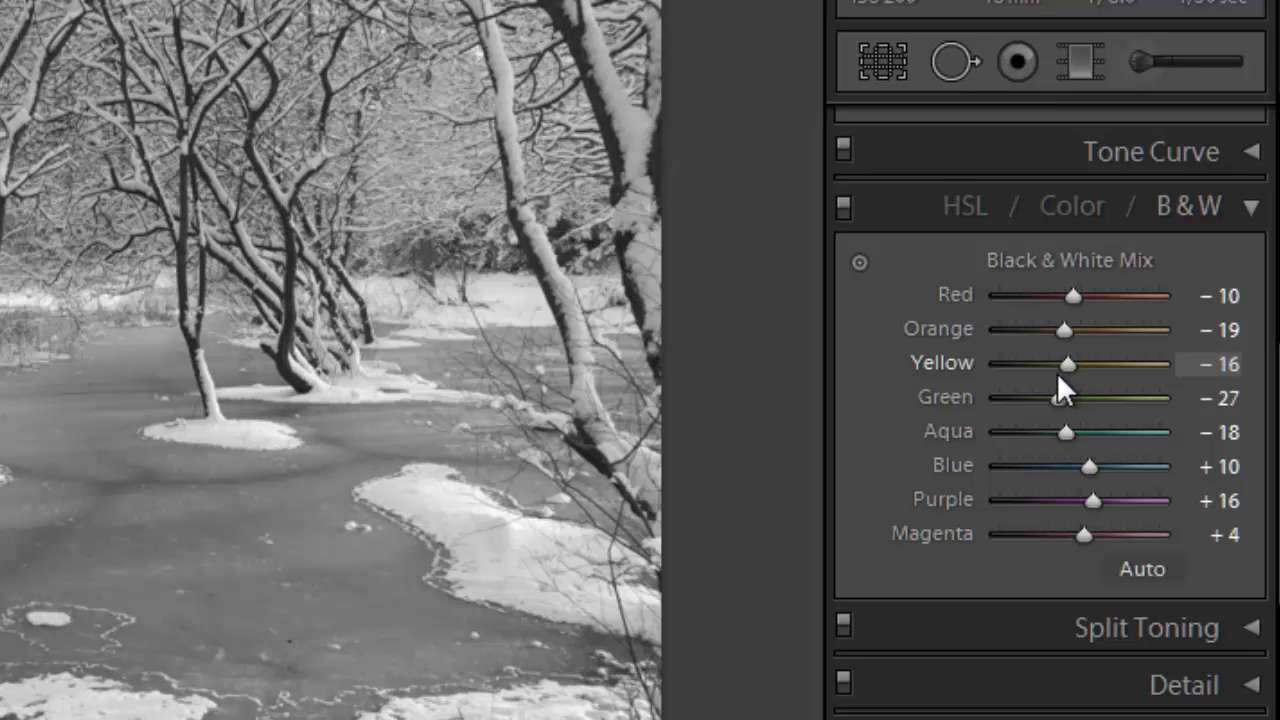
{"action": "left_click_drag", "start_coordinate": [1092, 363], "coordinate": [985, 363]}
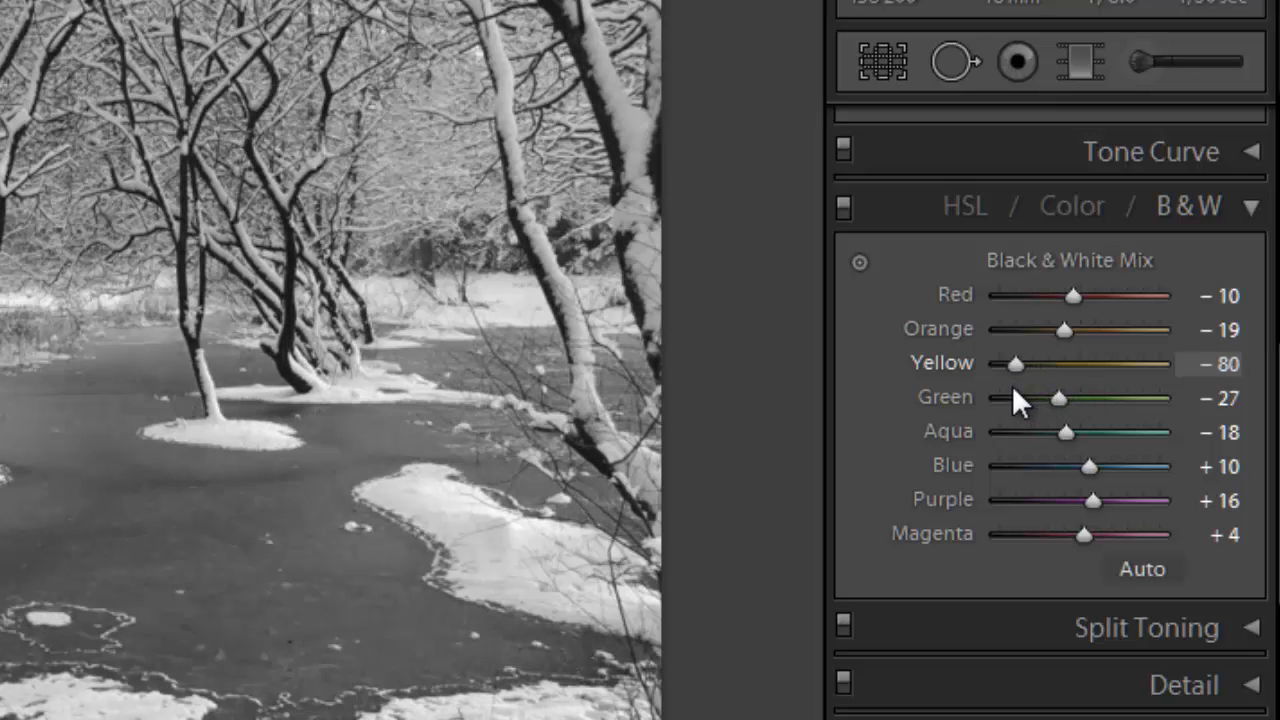
{"action": "left_click_drag", "start_coordinate": [1000, 363], "coordinate": [975, 363]}
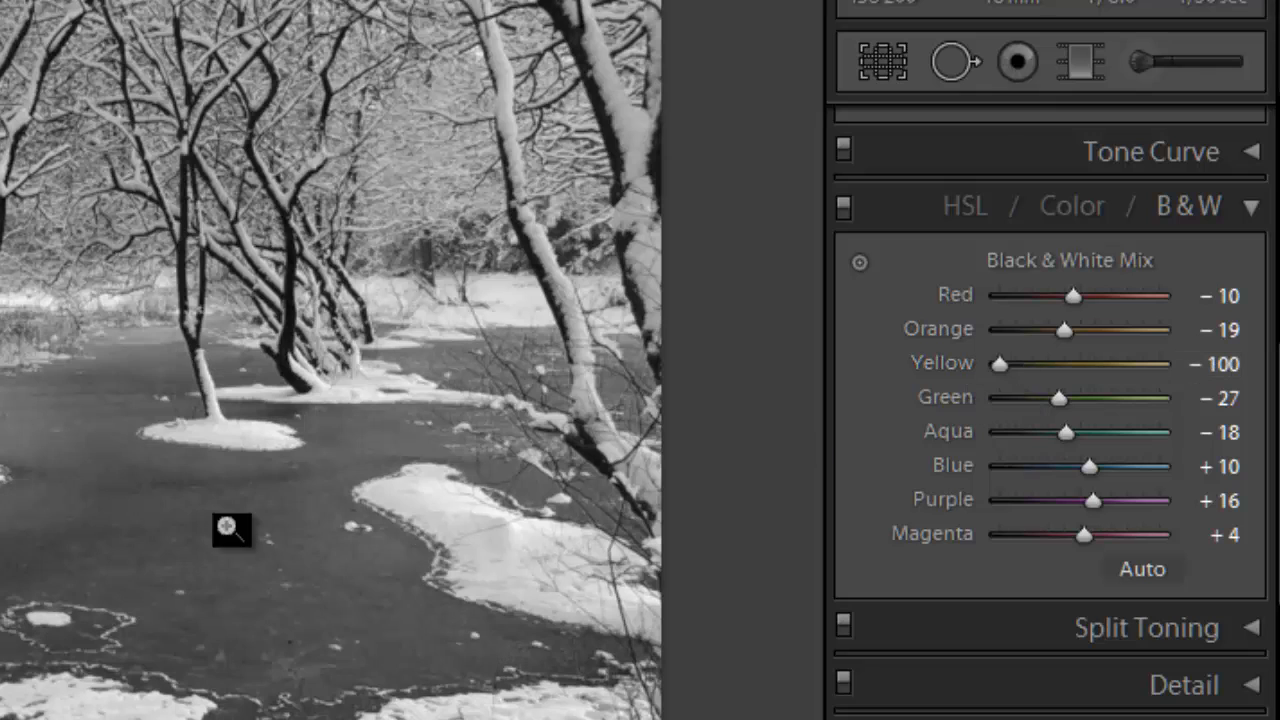
Compare against the colour version, then raise the yellow mix to -62.
{"action": "left_click", "coordinate": [1072, 205]}
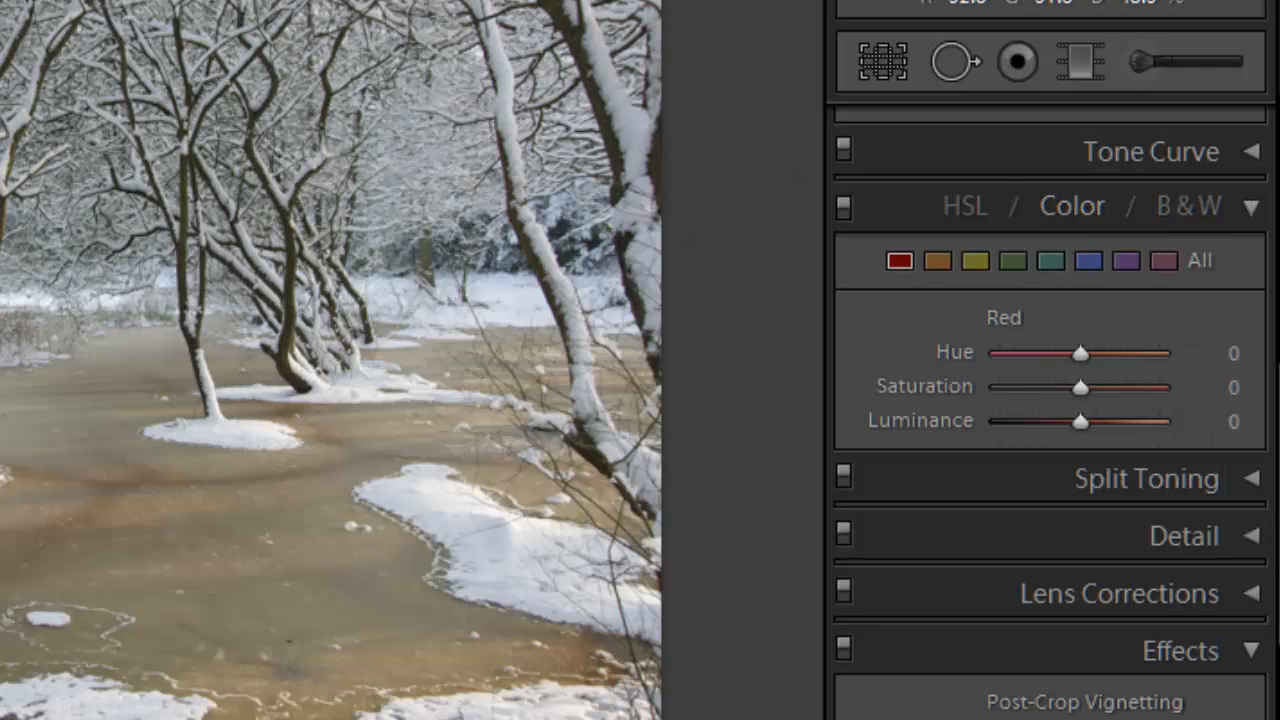
{"action": "mouse_move", "coordinate": [1087, 330]}
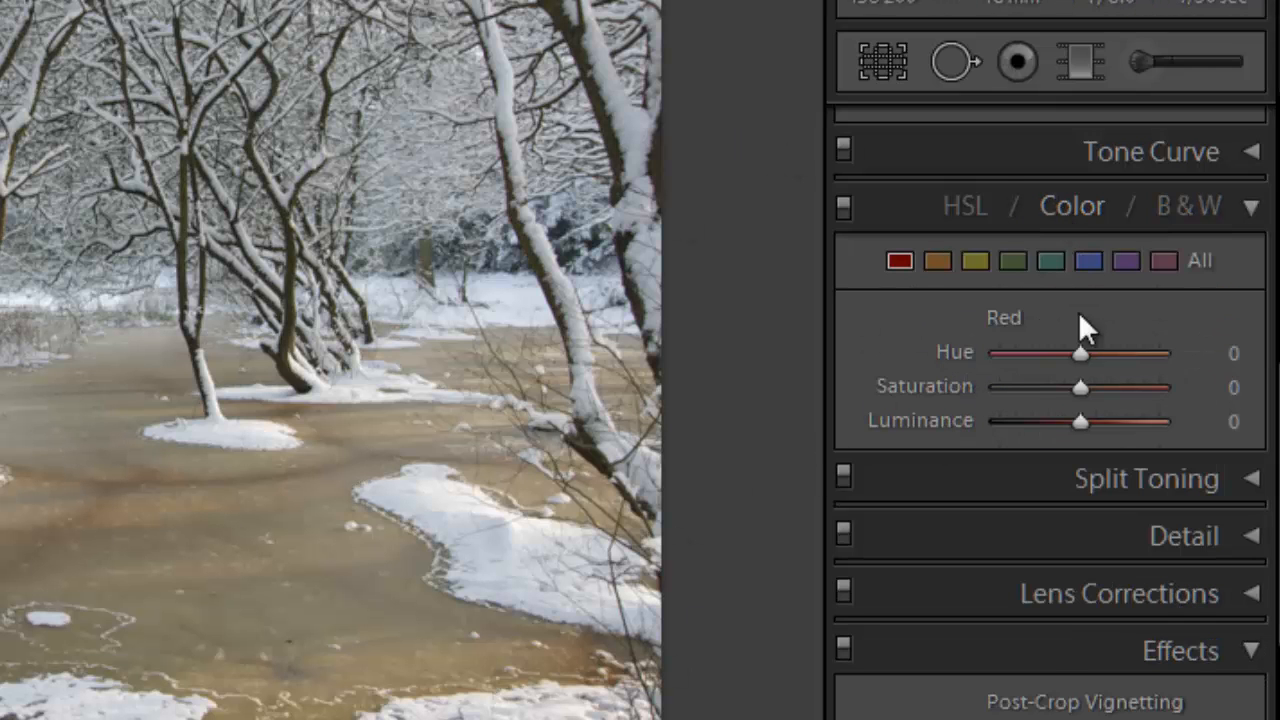
{"action": "left_click", "coordinate": [1189, 206]}
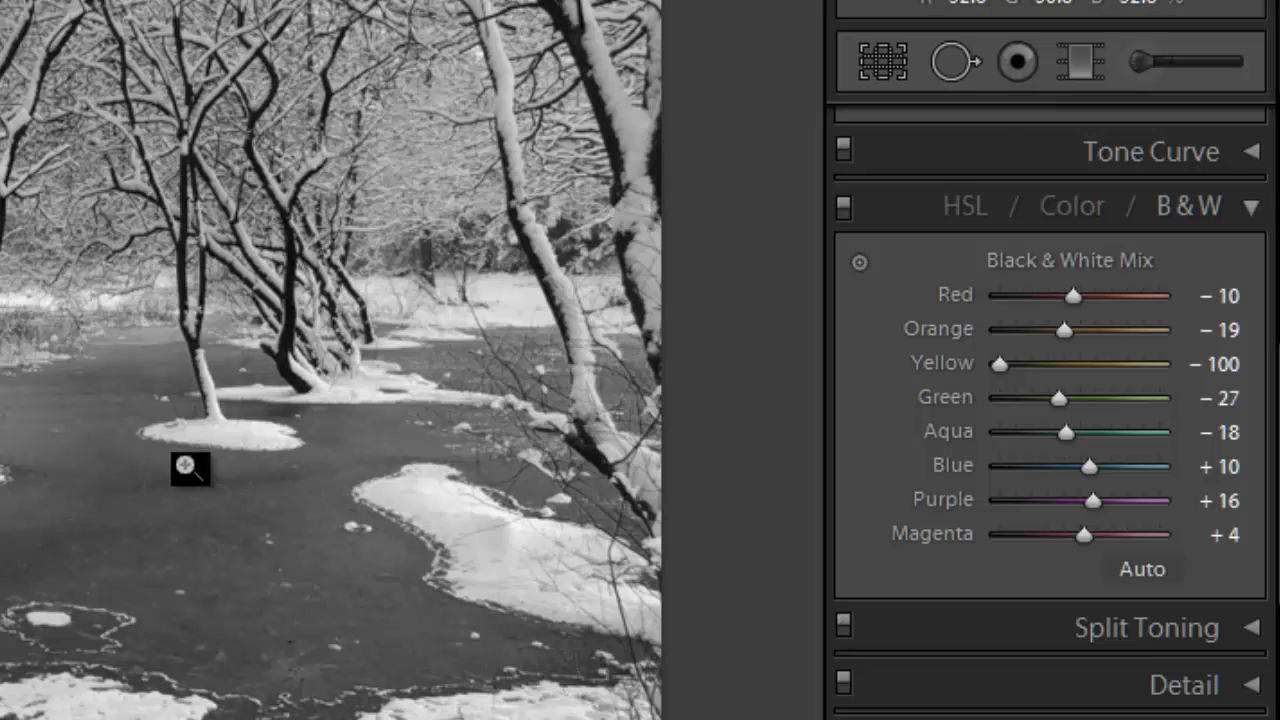
{"action": "mouse_move", "coordinate": [878, 448]}
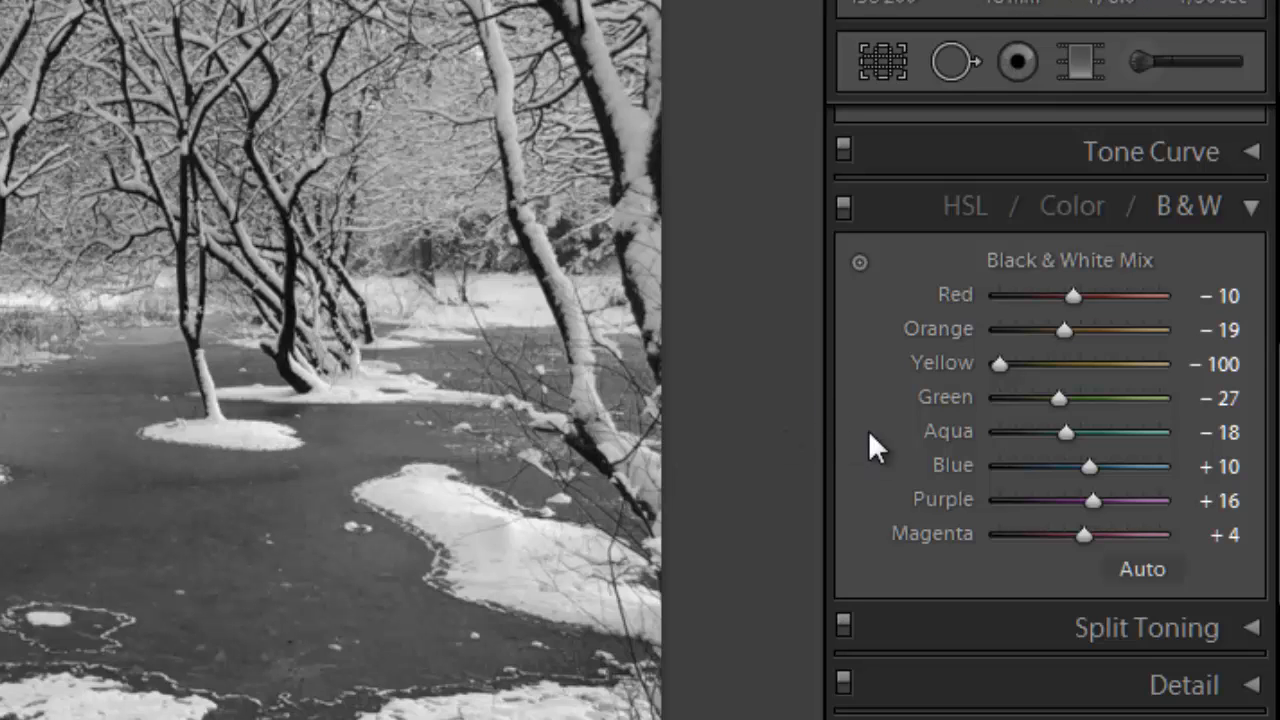
{"action": "mouse_move", "coordinate": [1000, 380]}
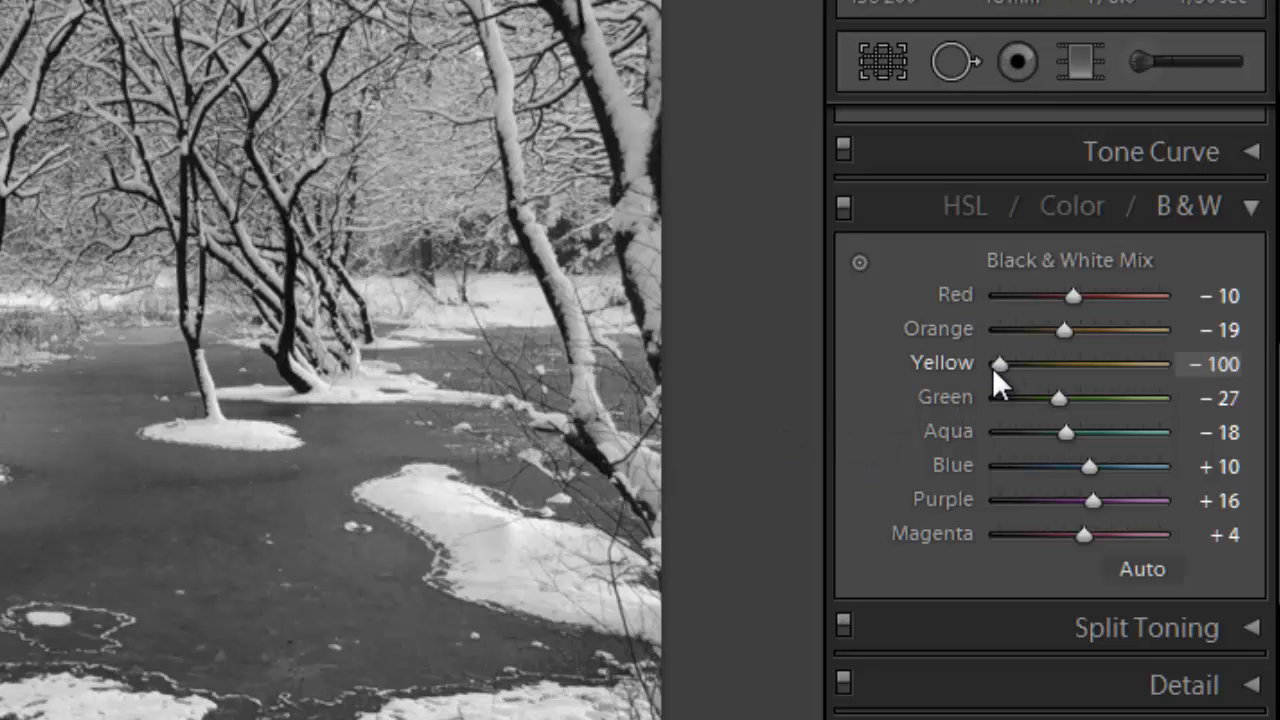
{"action": "left_click_drag", "start_coordinate": [997, 363], "coordinate": [1020, 363]}
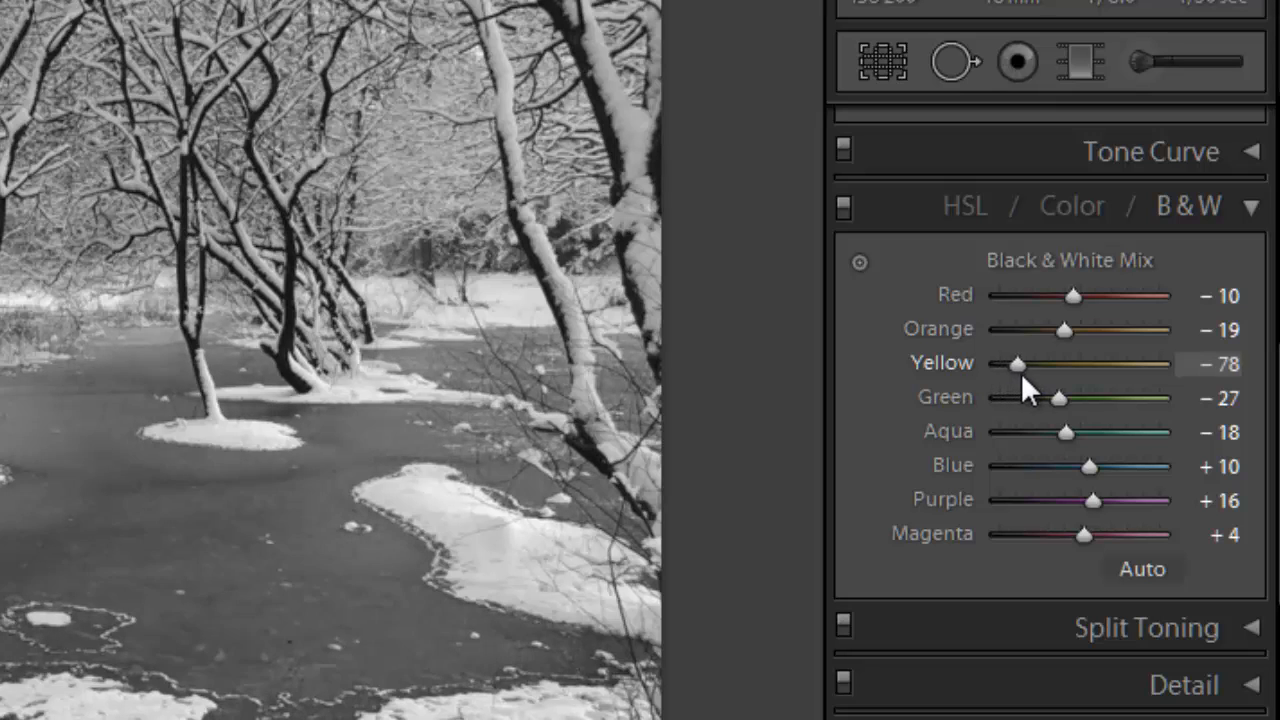
{"action": "left_click_drag", "start_coordinate": [990, 363], "coordinate": [1030, 363]}
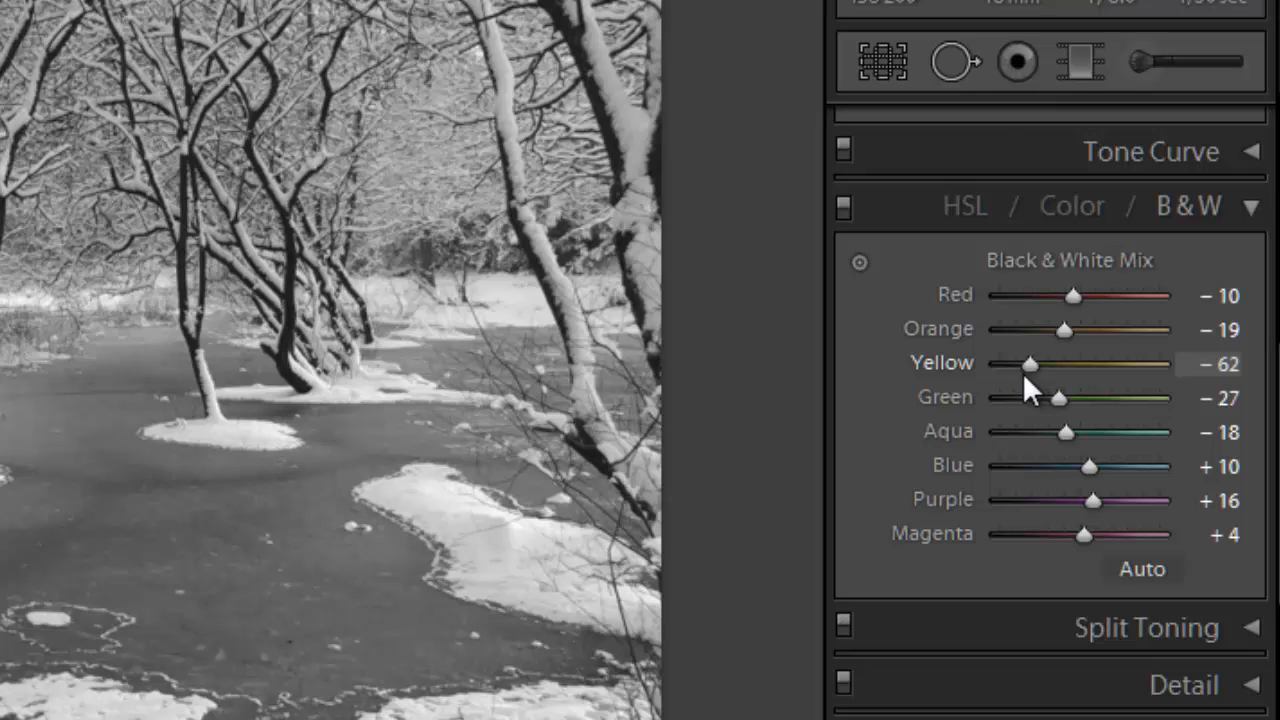
{"action": "mouse_move", "coordinate": [858, 262]}
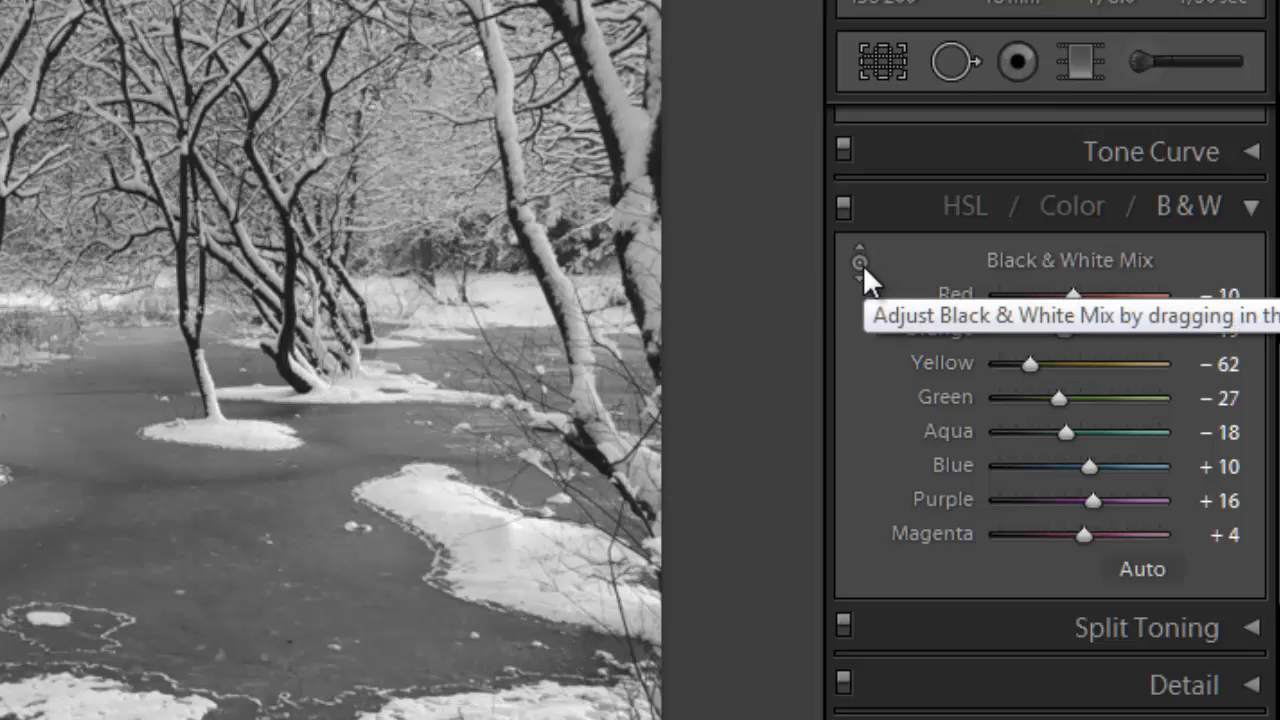
{"action": "mouse_move", "coordinate": [865, 285]}
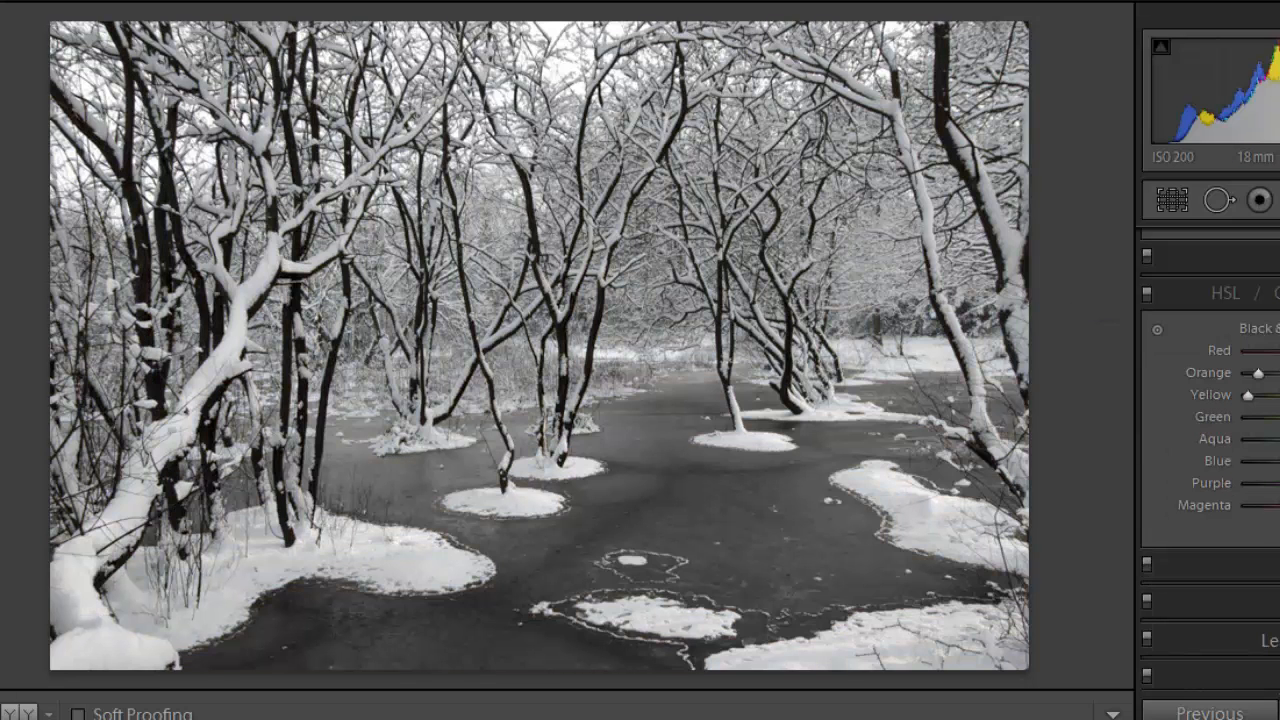
{"action": "mouse_move", "coordinate": [970, 415]}
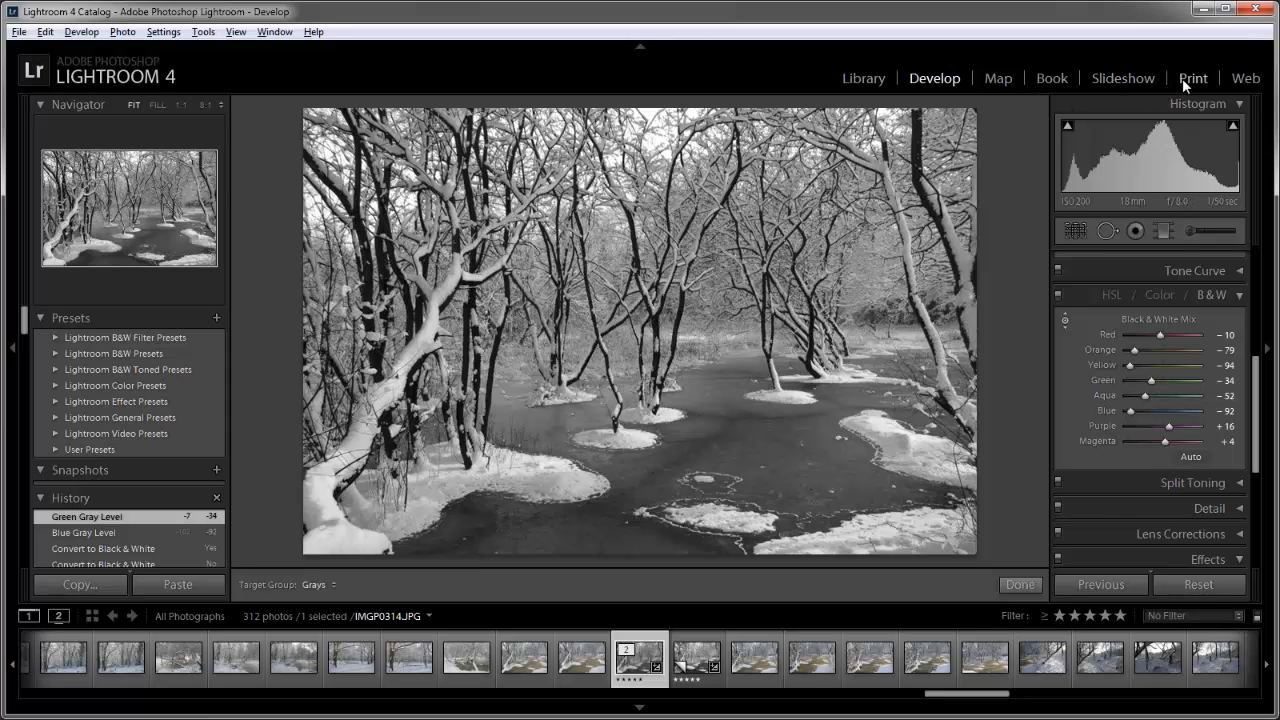
In the Print module, adjust the Layout margins, bringing the bottom margin to 0.12 in.
{"action": "left_click", "coordinate": [1192, 78]}
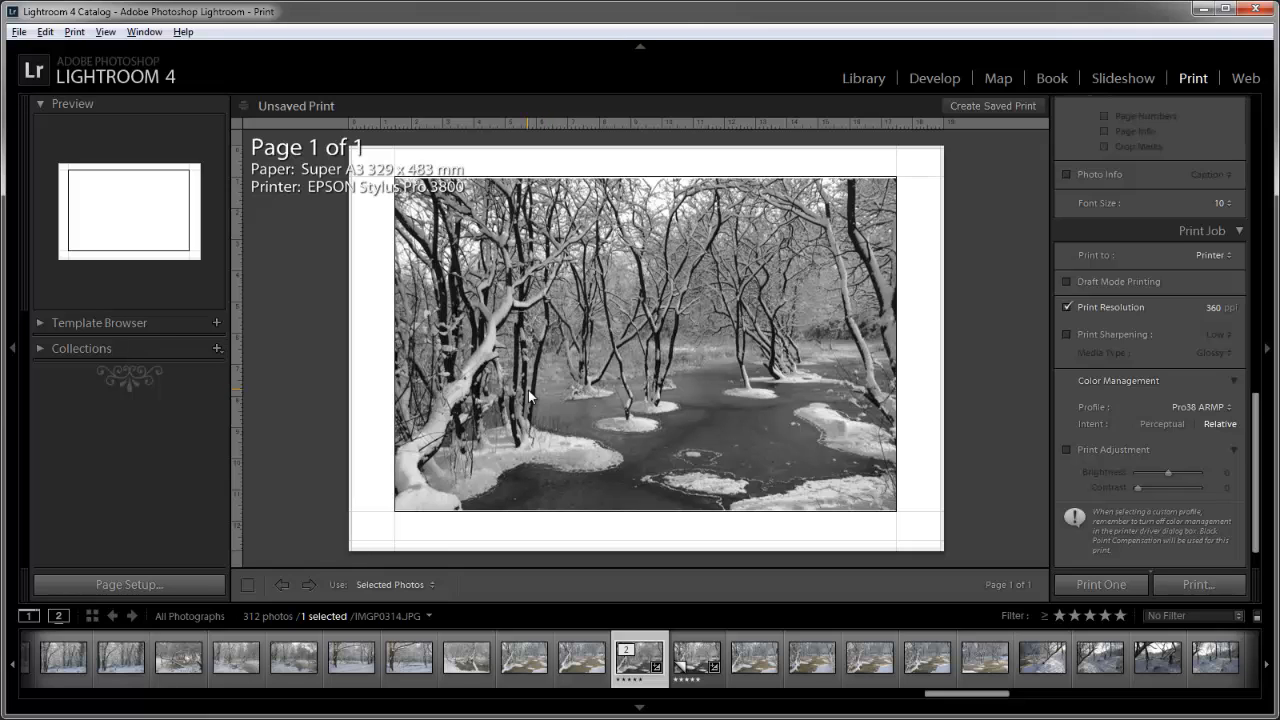
{"action": "mouse_move", "coordinate": [1256, 456]}
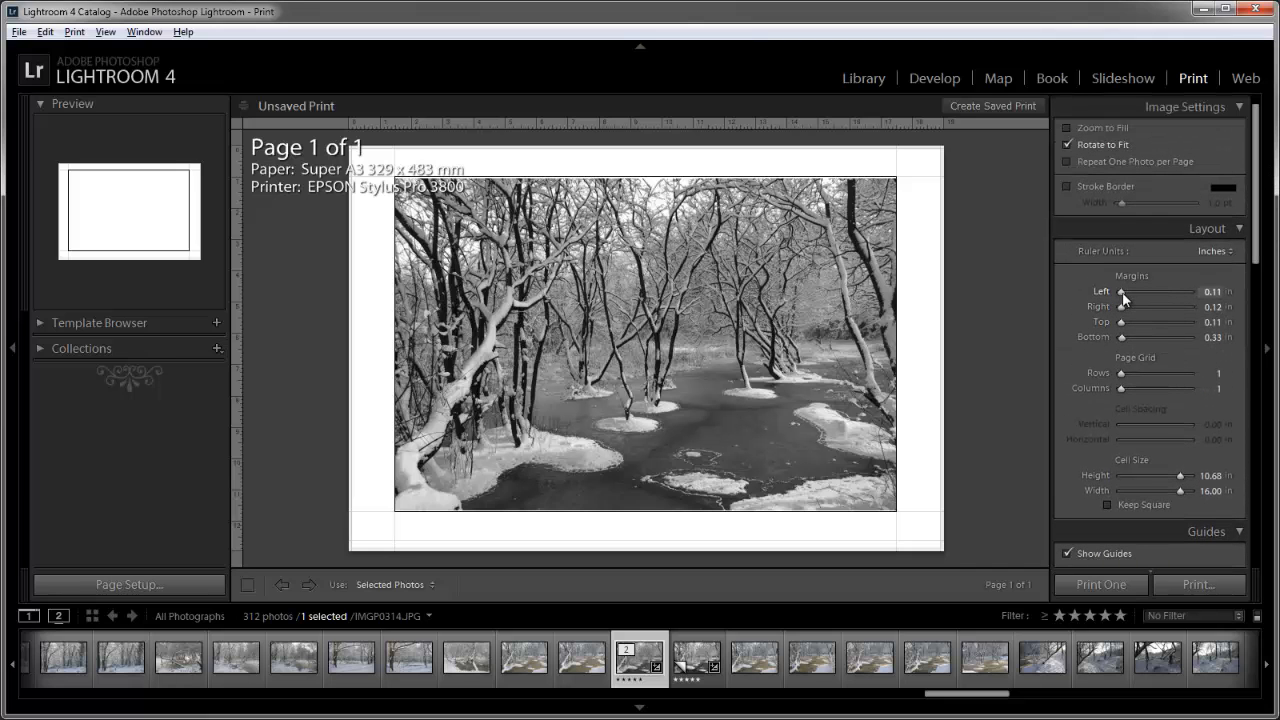
{"action": "left_click_drag", "start_coordinate": [1123, 292], "coordinate": [1165, 292]}
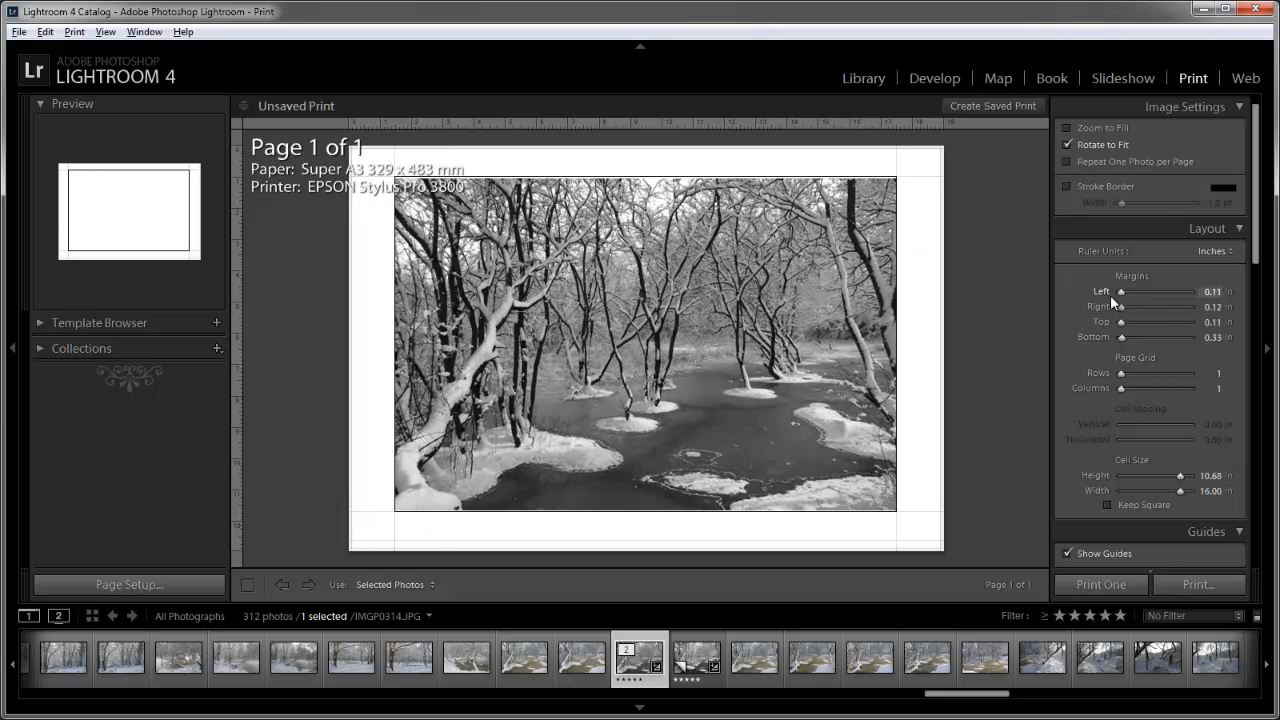
{"action": "left_click_drag", "start_coordinate": [1114, 307], "coordinate": [1143, 307]}
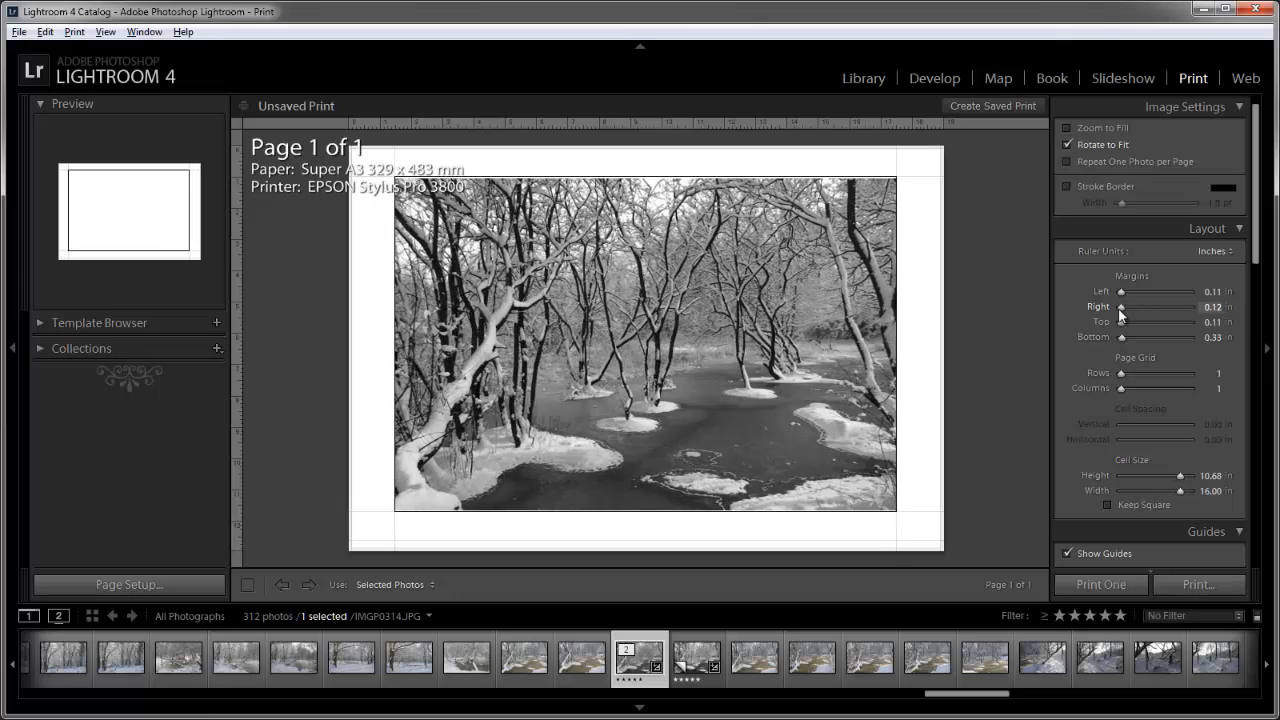
{"action": "mouse_move", "coordinate": [924, 198]}
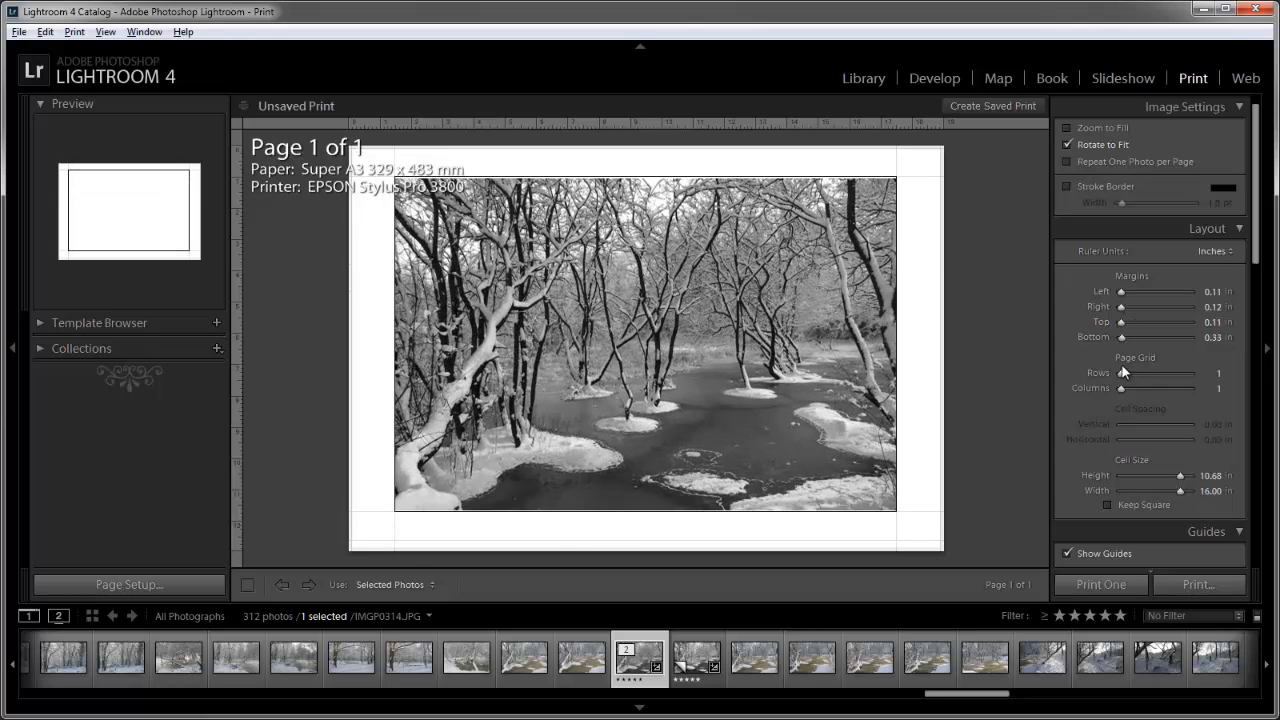
{"action": "left_click_drag", "start_coordinate": [1160, 336], "coordinate": [1122, 336]}
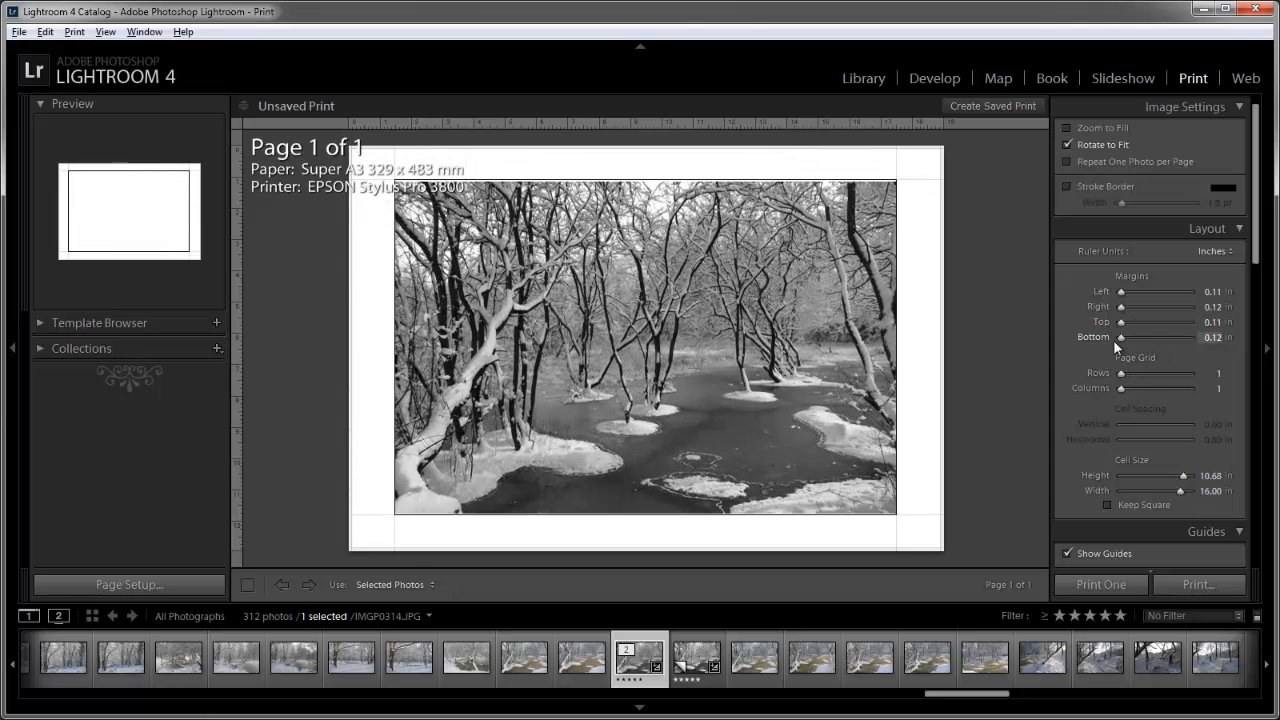
{"action": "mouse_move", "coordinate": [1105, 447]}
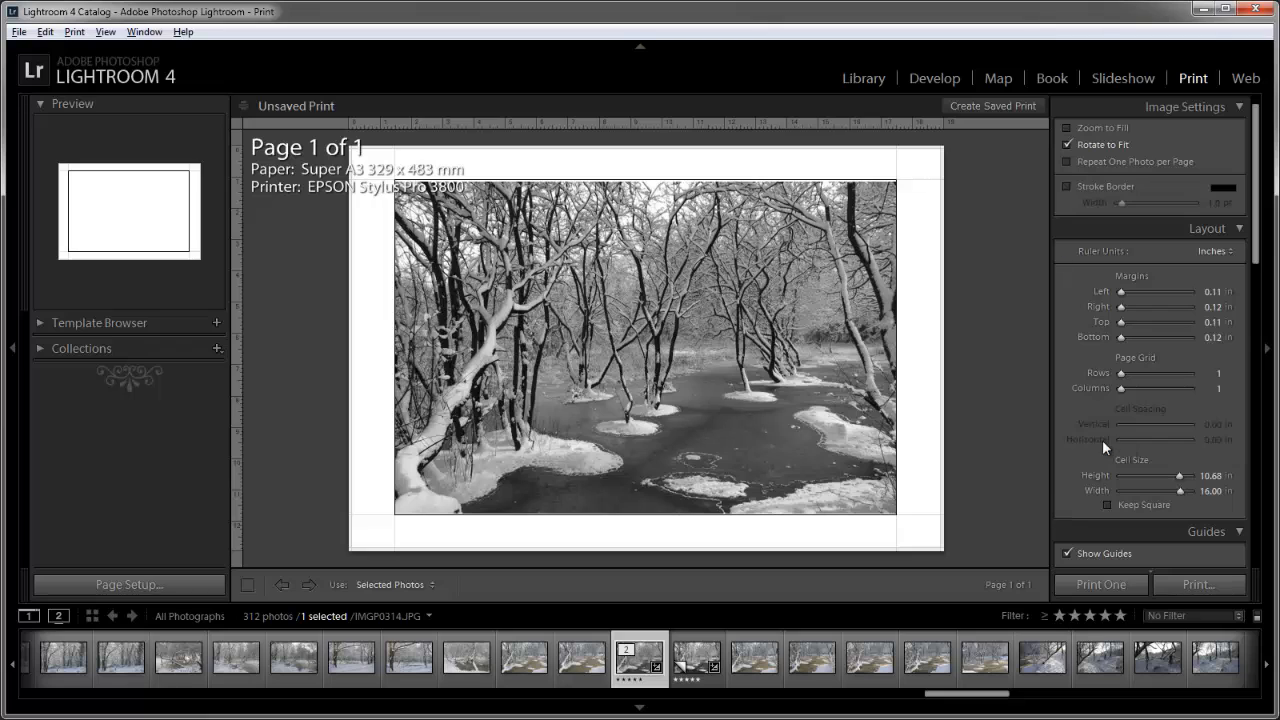
{"action": "mouse_move", "coordinate": [855, 115]}
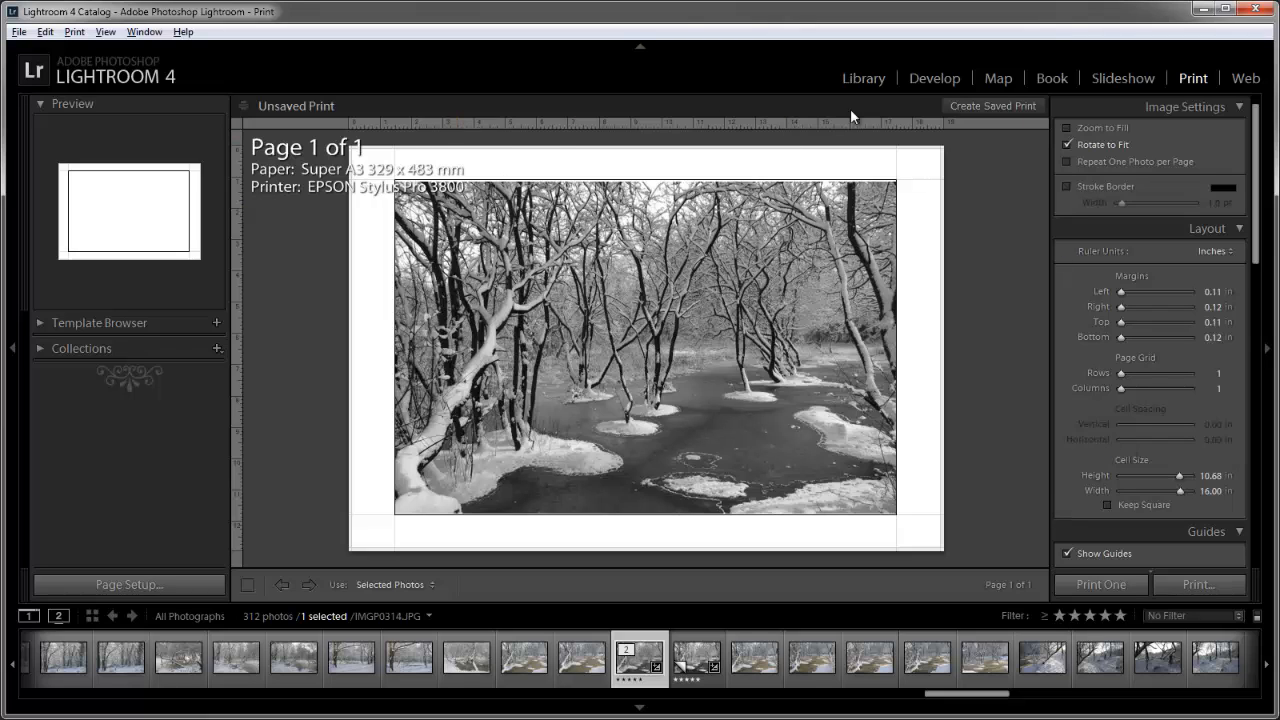
{"action": "mouse_move", "coordinate": [810, 579]}
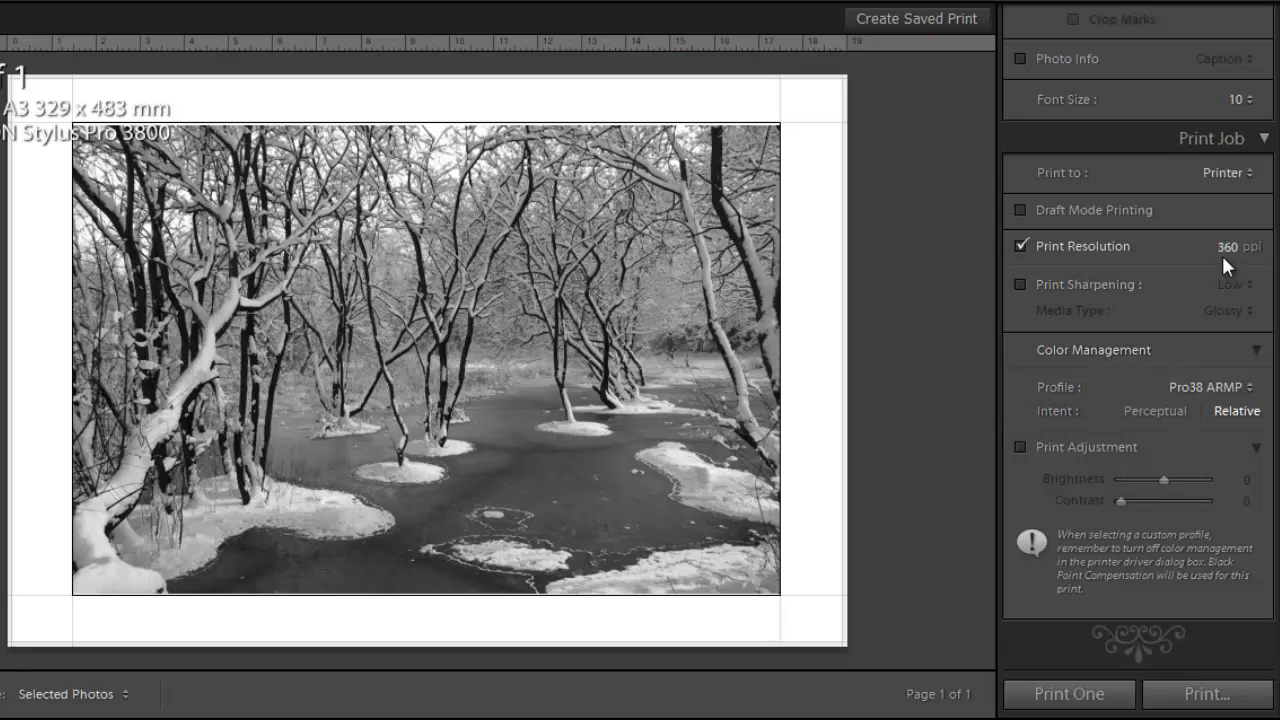
{"action": "mouse_move", "coordinate": [1240, 270]}
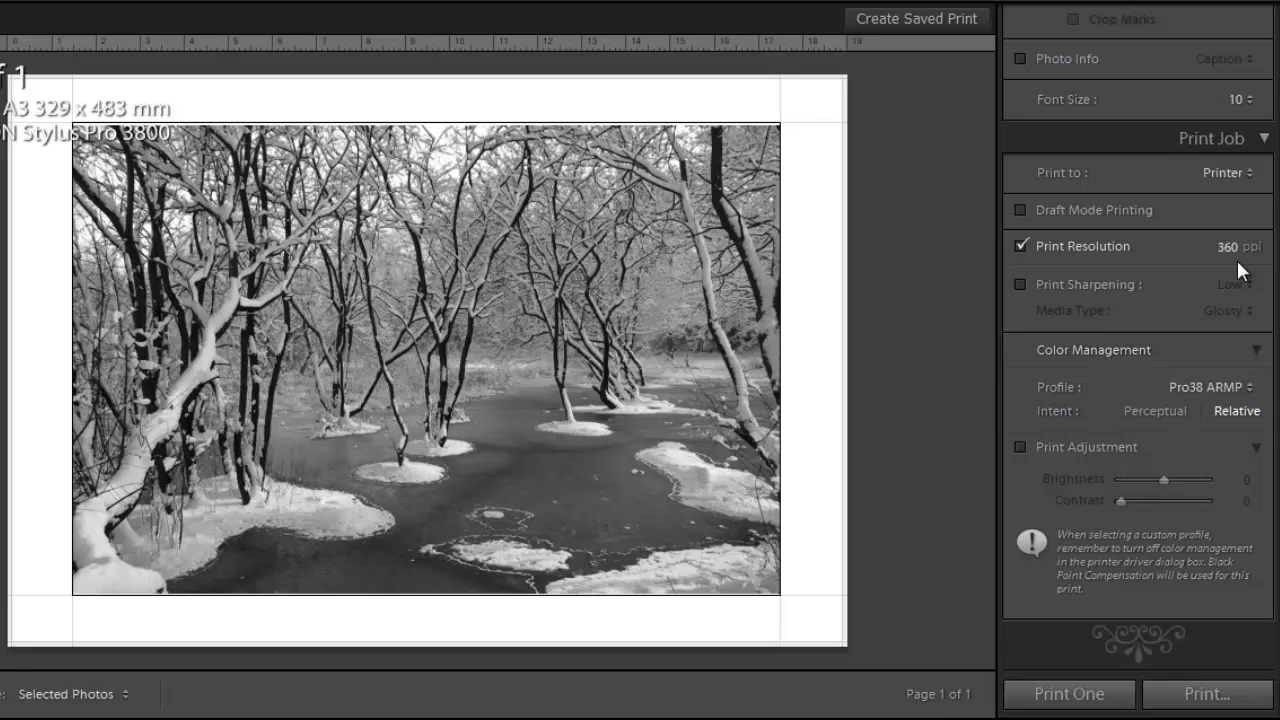
{"action": "mouse_move", "coordinate": [1258, 268]}
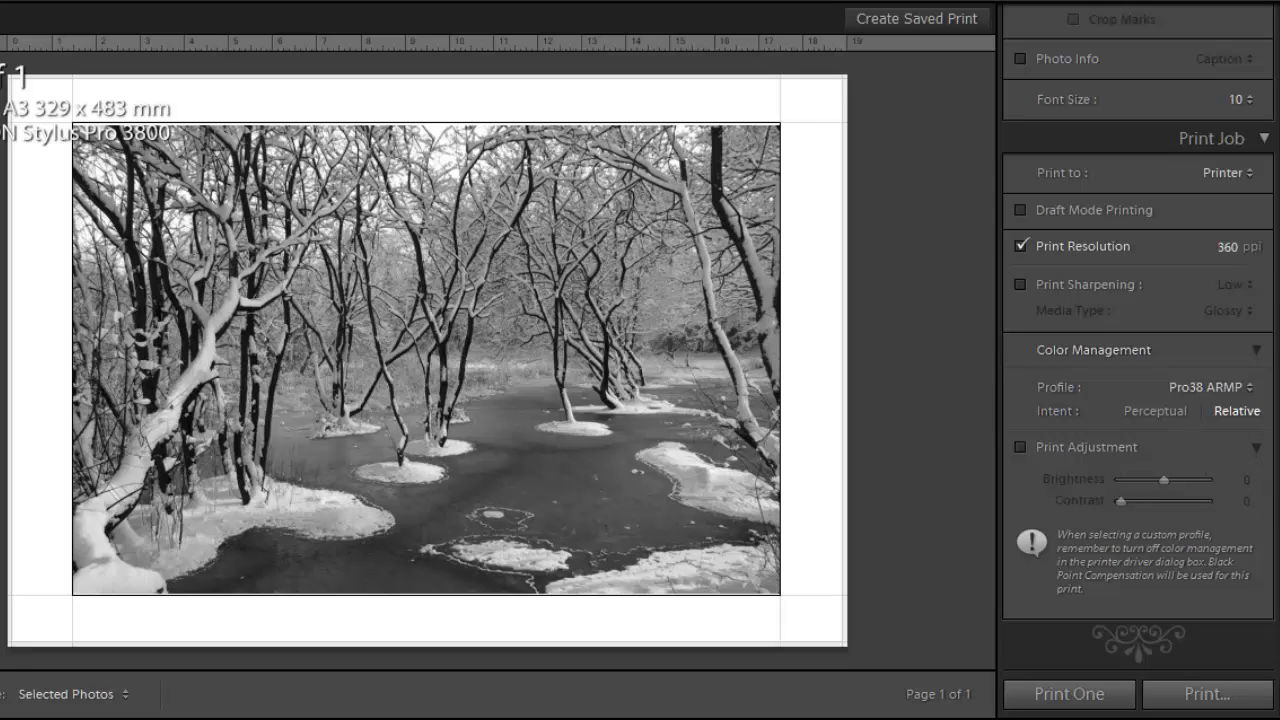
{"action": "mouse_move", "coordinate": [1200, 400]}
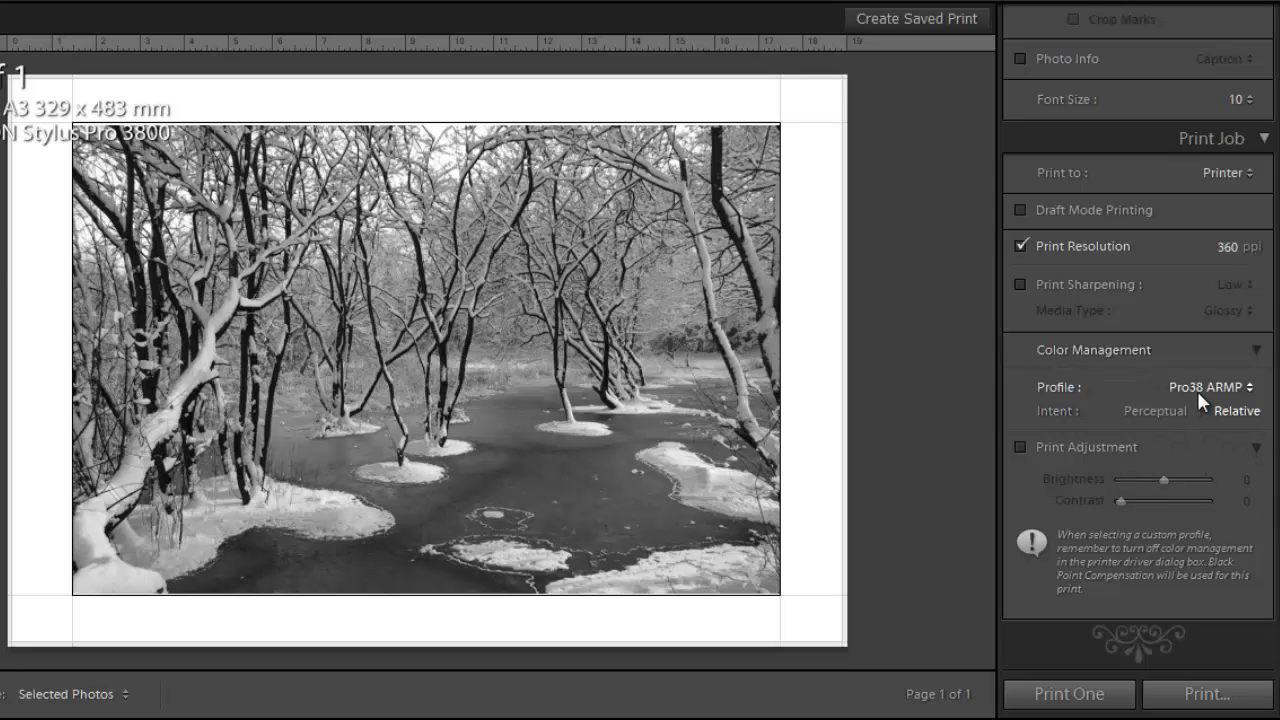
{"action": "left_click", "coordinate": [1210, 387]}
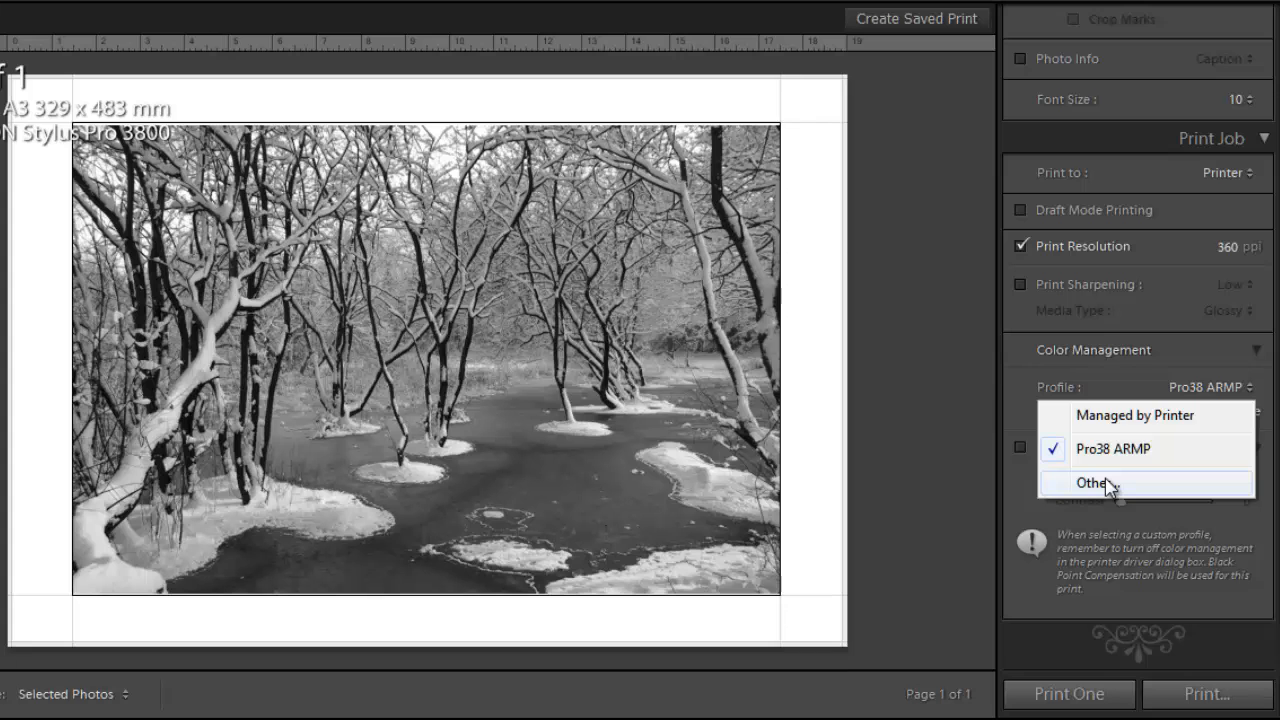
{"action": "left_click", "coordinate": [1091, 483]}
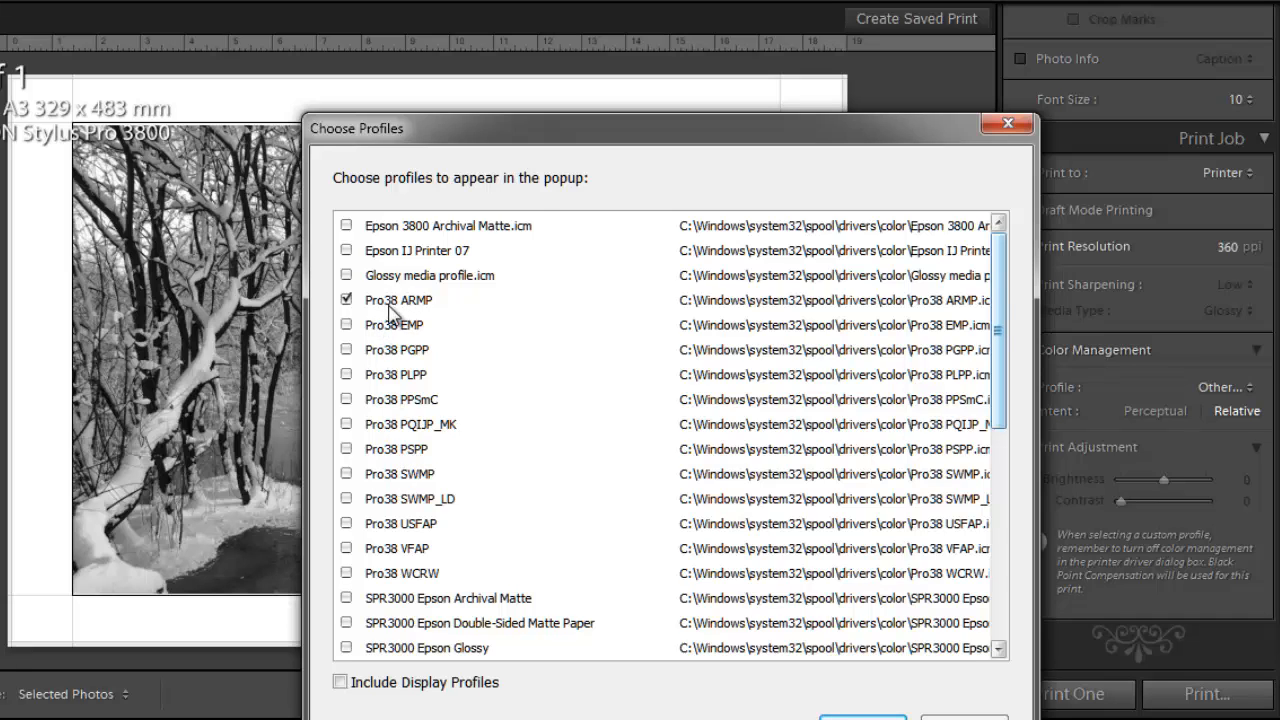
{"action": "mouse_move", "coordinate": [410, 318]}
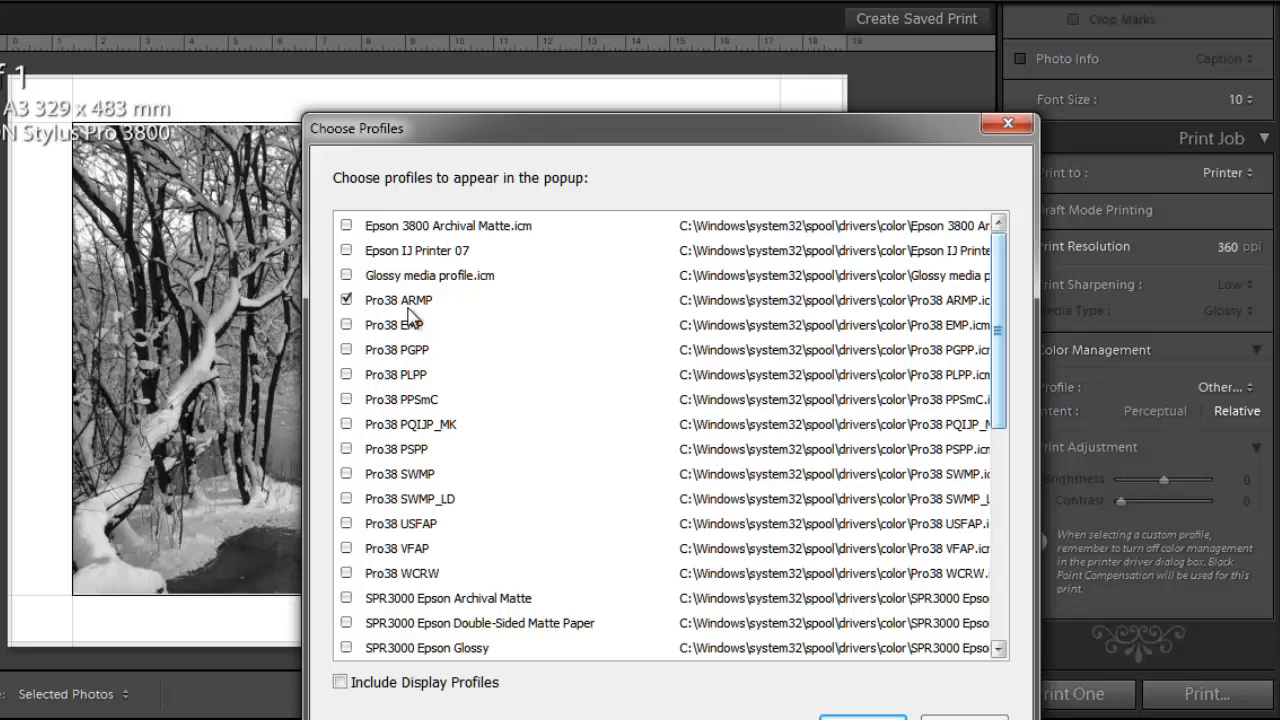
{"action": "mouse_move", "coordinate": [420, 375]}
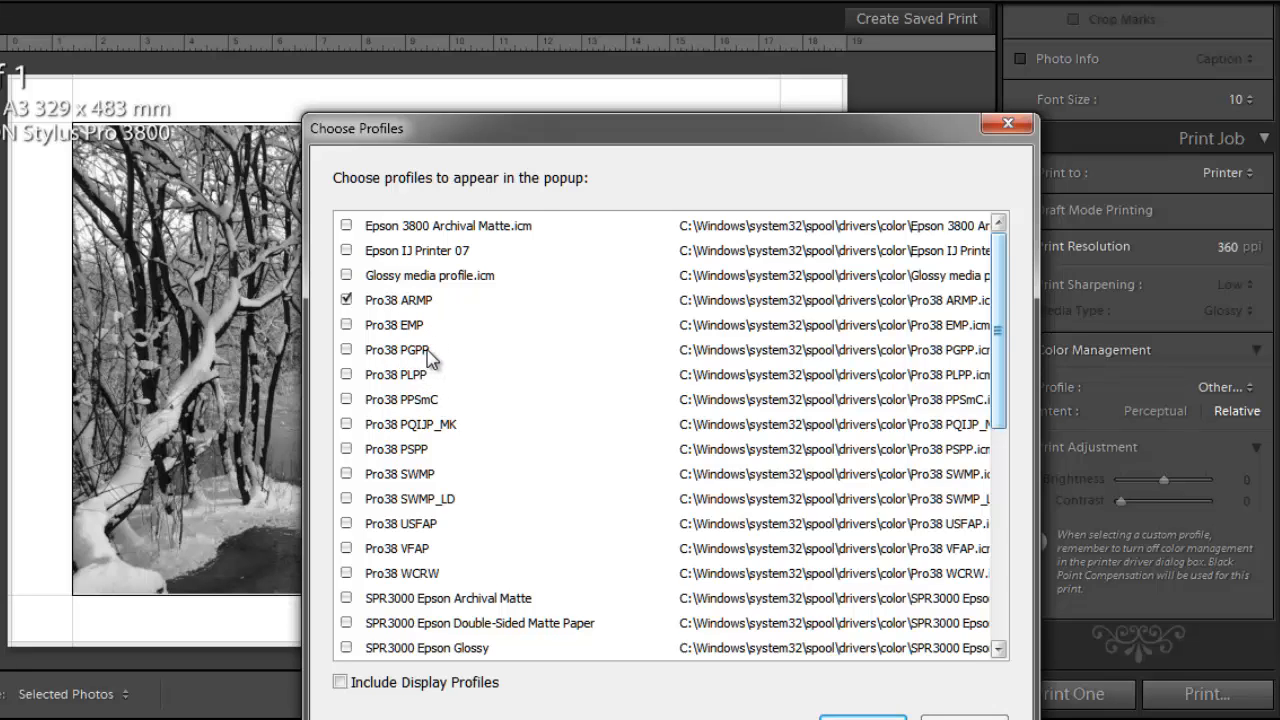
{"action": "mouse_move", "coordinate": [428, 315]}
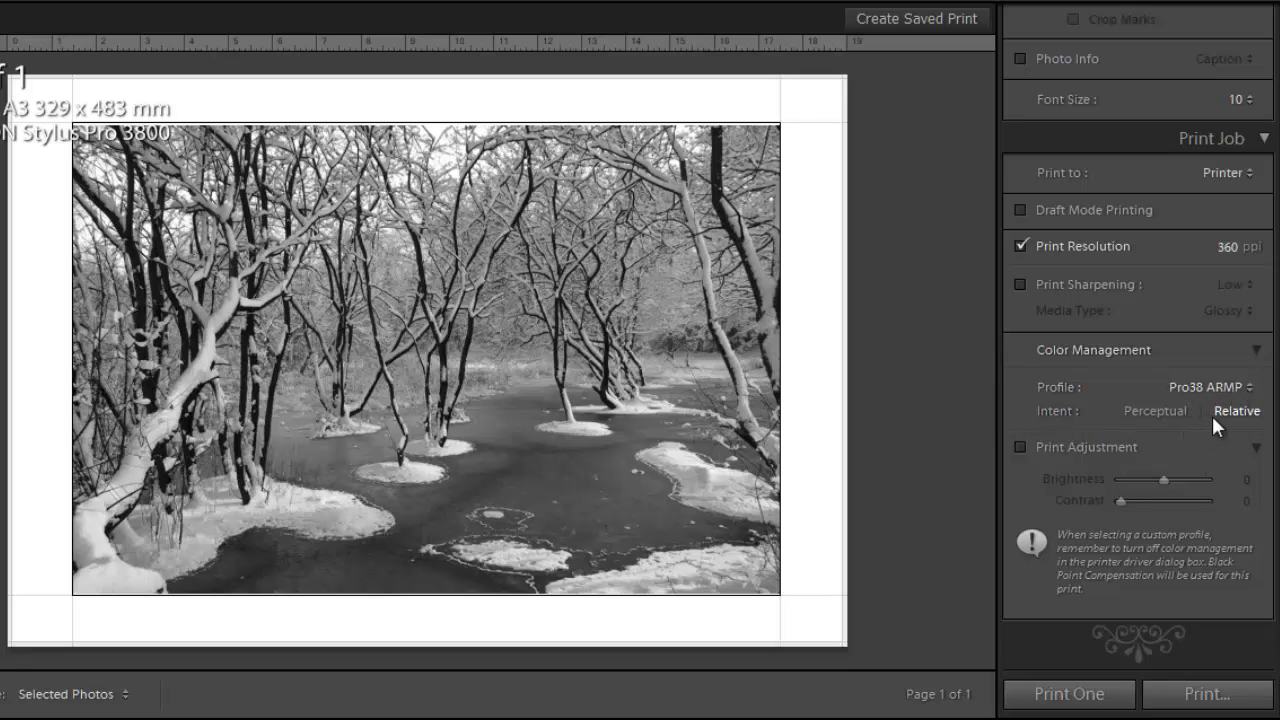
{"action": "mouse_move", "coordinate": [1203, 459]}
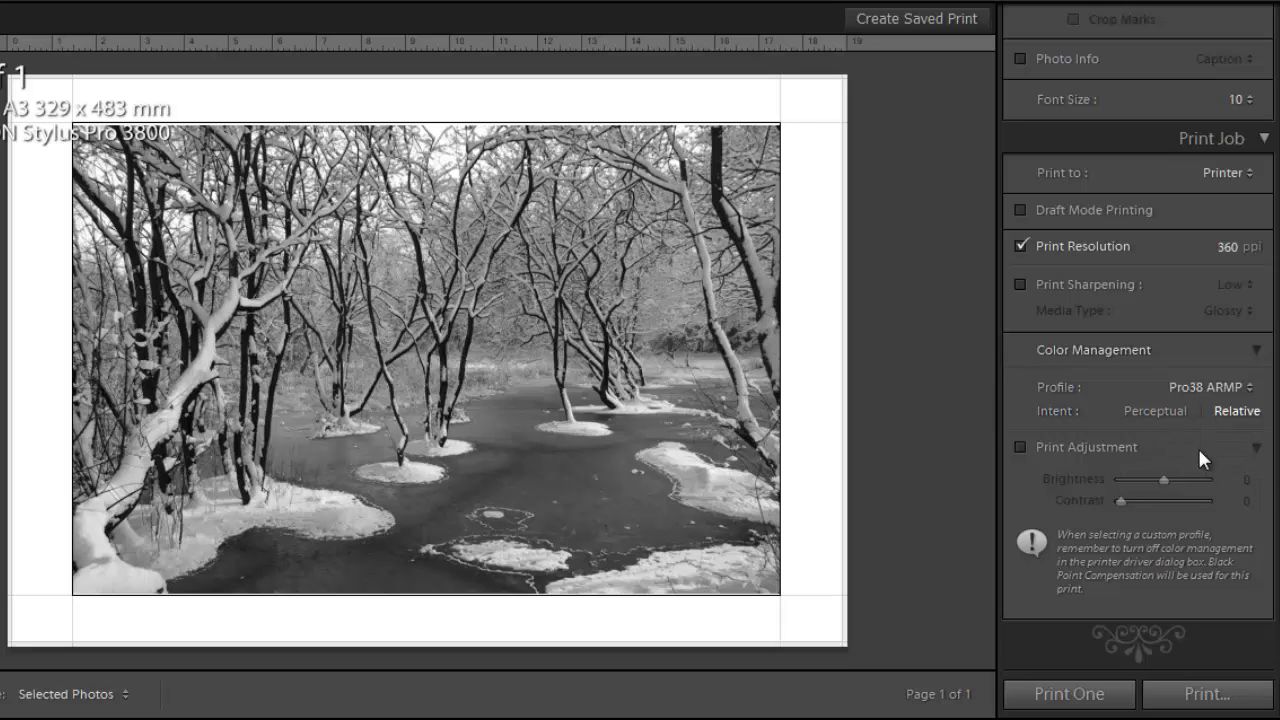
{"action": "mouse_move", "coordinate": [1037, 467]}
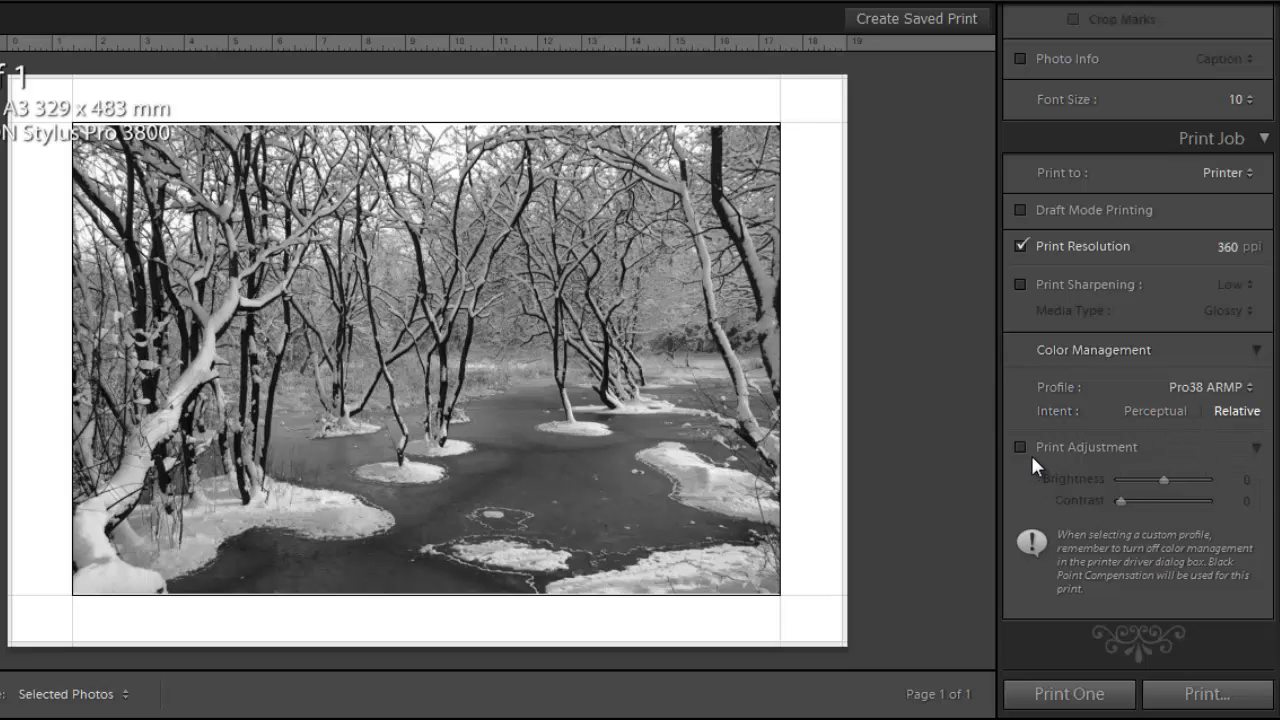
{"action": "mouse_move", "coordinate": [1150, 505]}
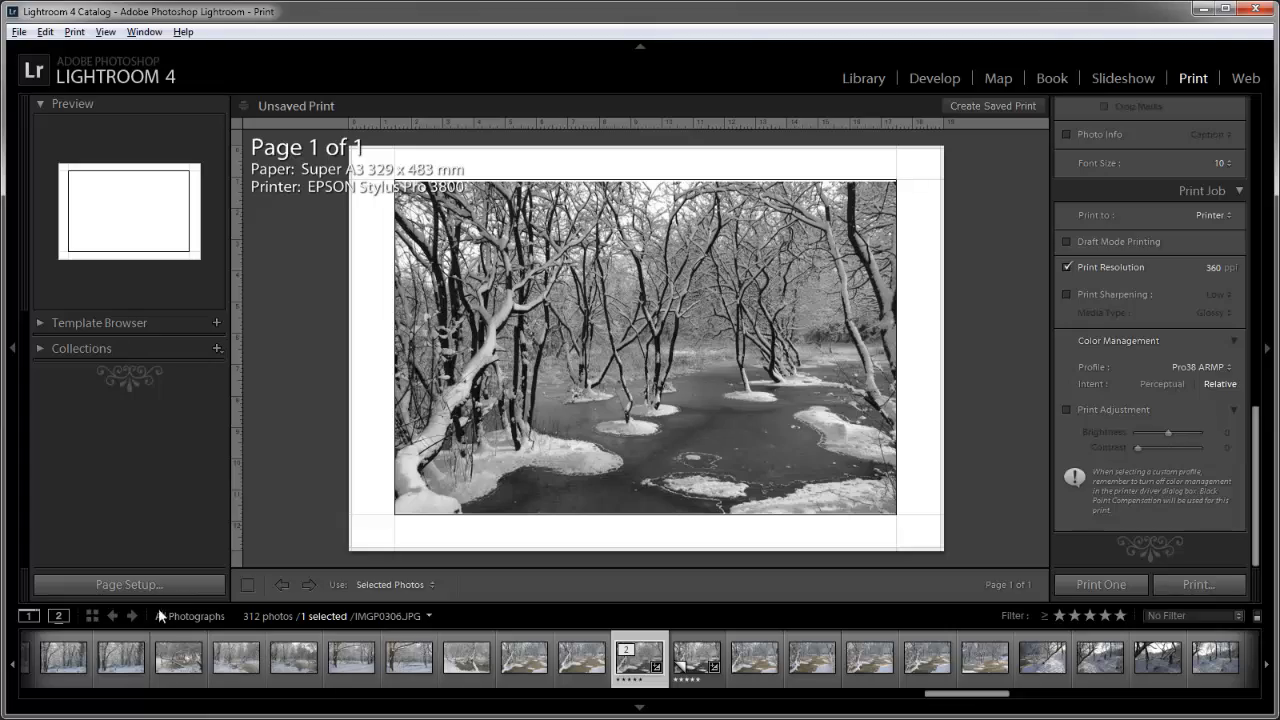
Open Page Setup showing the EPSON Stylus Pro 3800 on Super A3 landscape.
{"action": "left_click", "coordinate": [128, 584]}
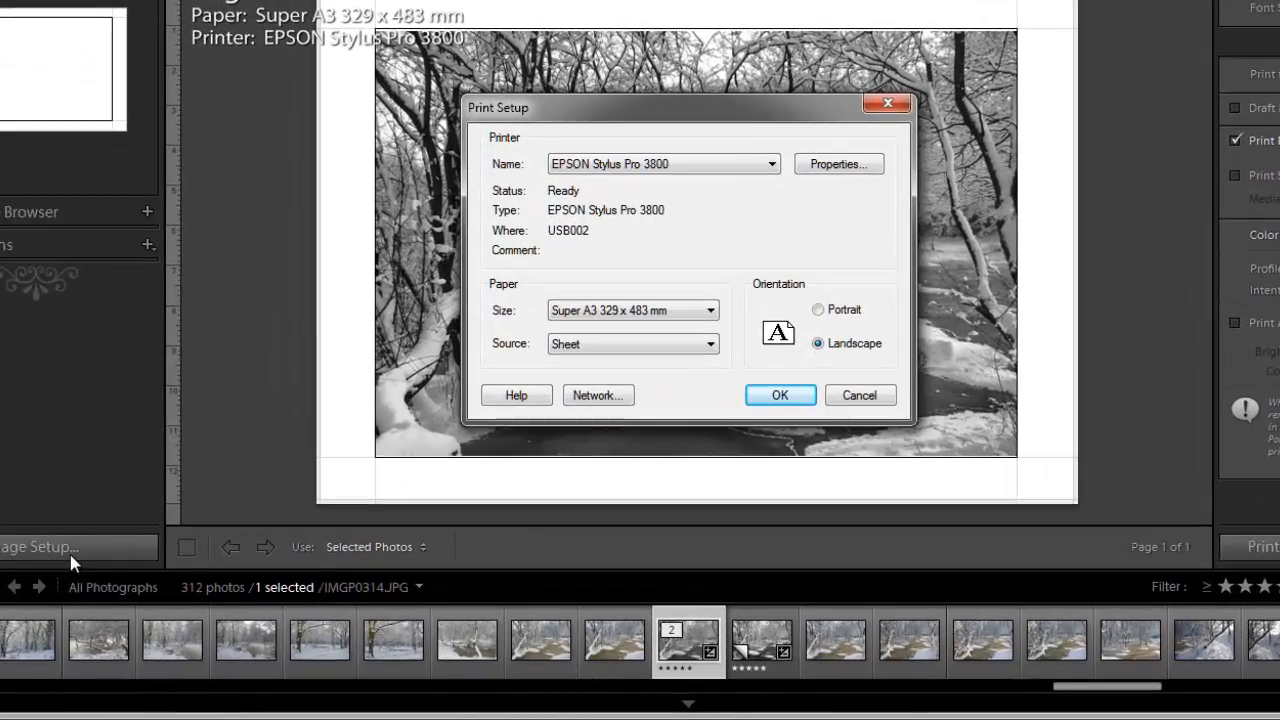
{"action": "mouse_move", "coordinate": [651, 265]}
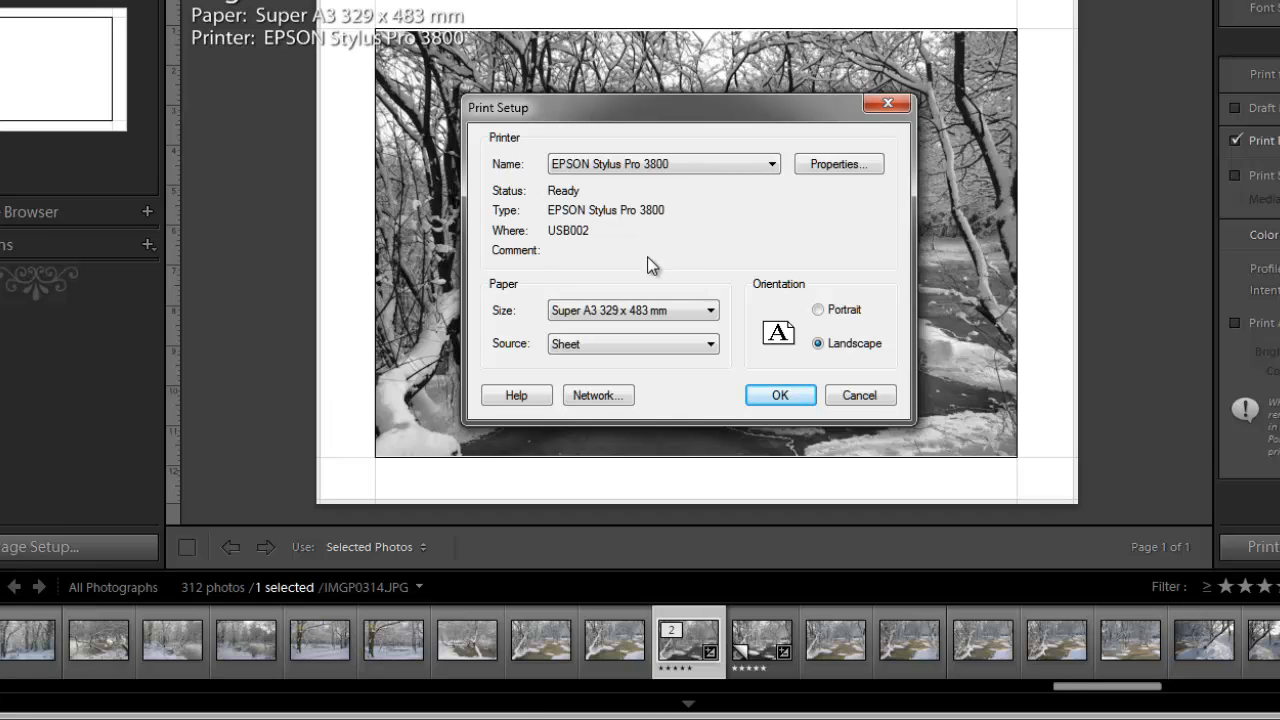
{"action": "left_click", "coordinate": [632, 310]}
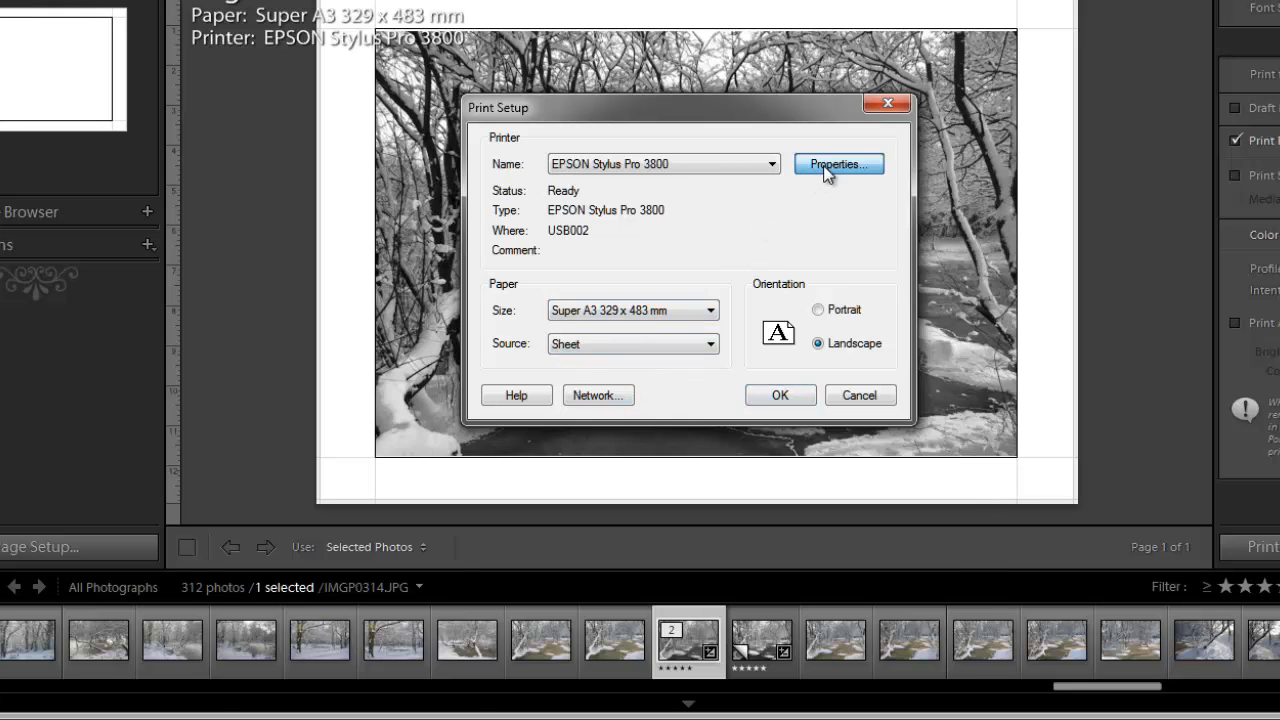
Set the EPSON driver to Archival Matte Paper with custom No Color Adjustment mode.
{"action": "left_click", "coordinate": [838, 164]}
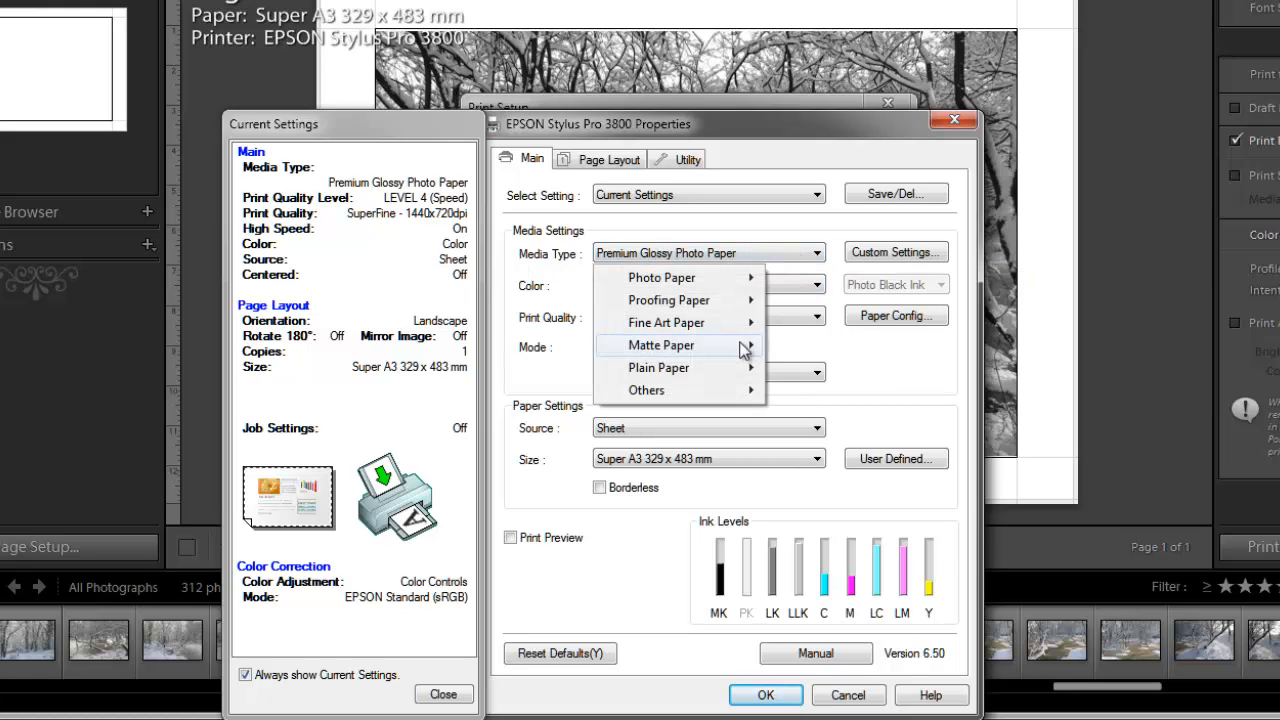
{"action": "mouse_move", "coordinate": [660, 345]}
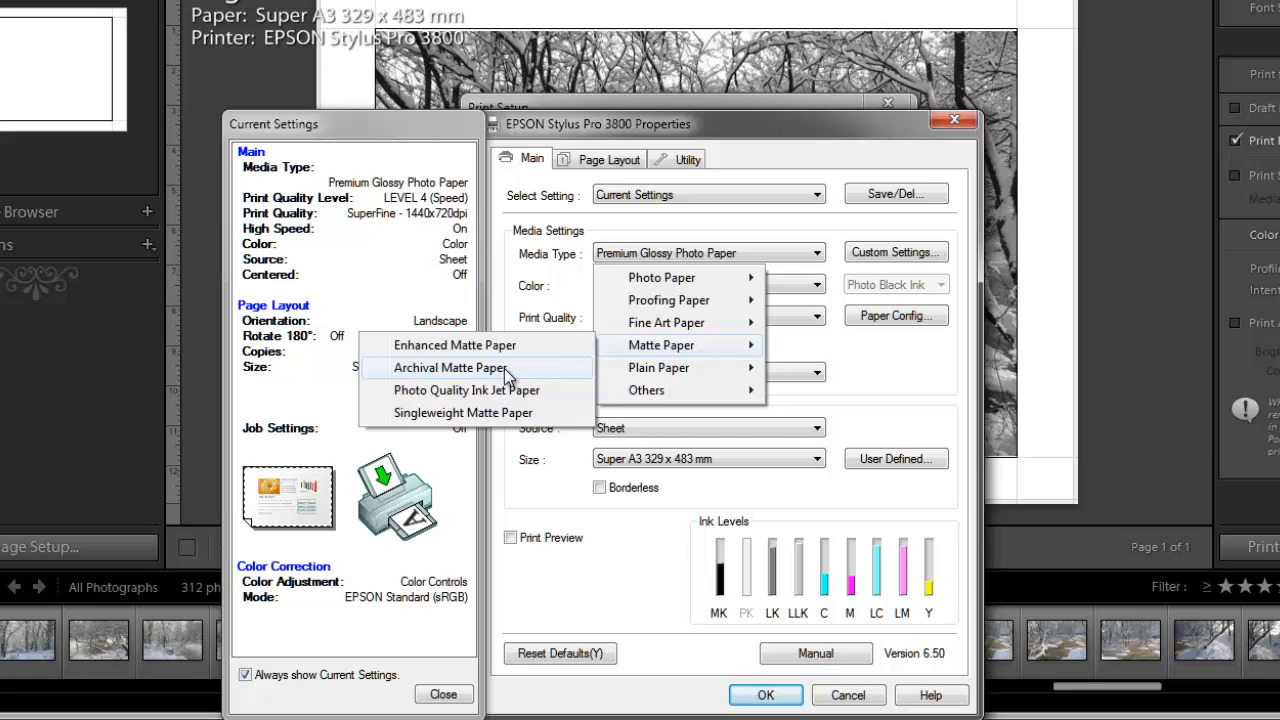
{"action": "left_click", "coordinate": [450, 368]}
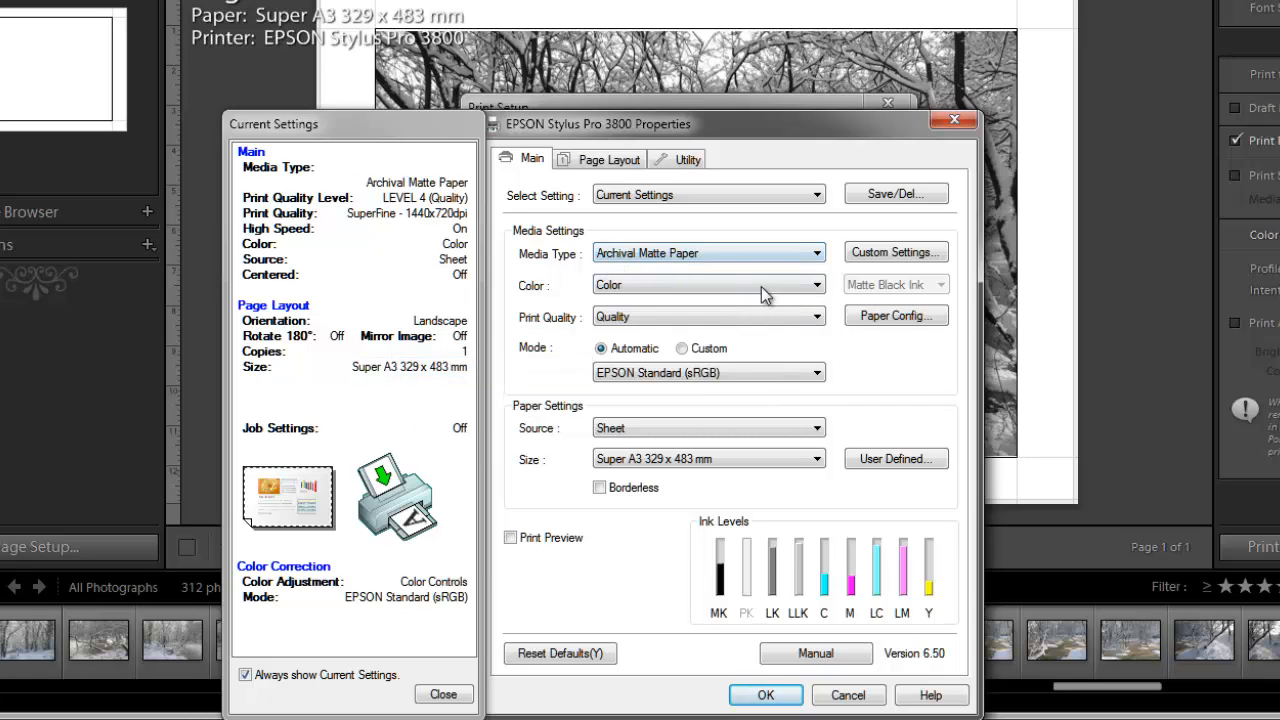
{"action": "mouse_move", "coordinate": [730, 253]}
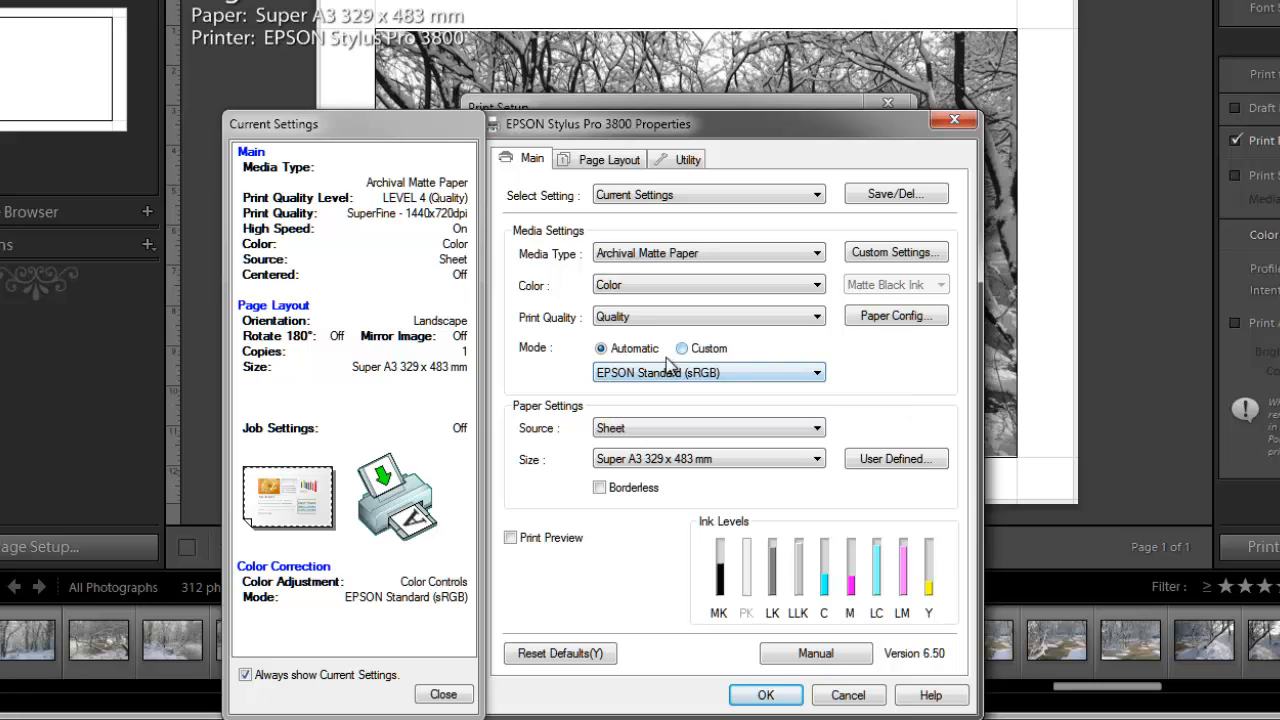
{"action": "left_click", "coordinate": [681, 348]}
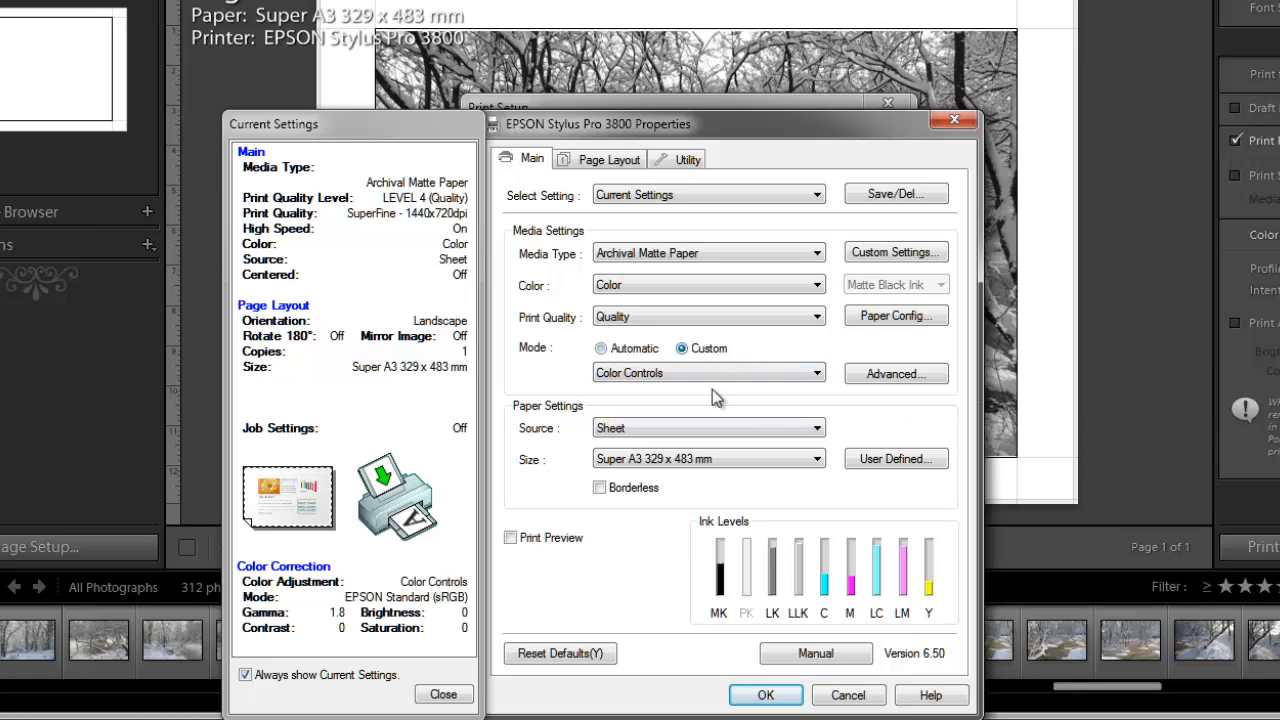
{"action": "left_click", "coordinate": [815, 373]}
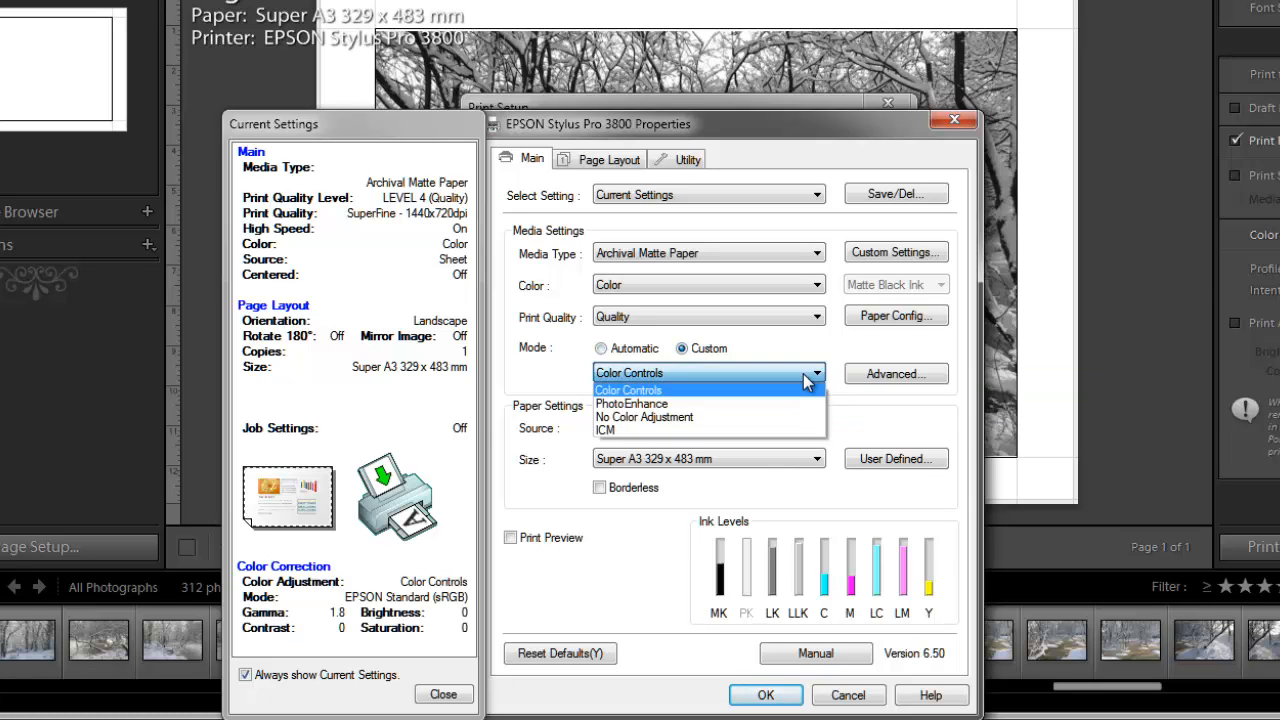
{"action": "mouse_move", "coordinate": [650, 417]}
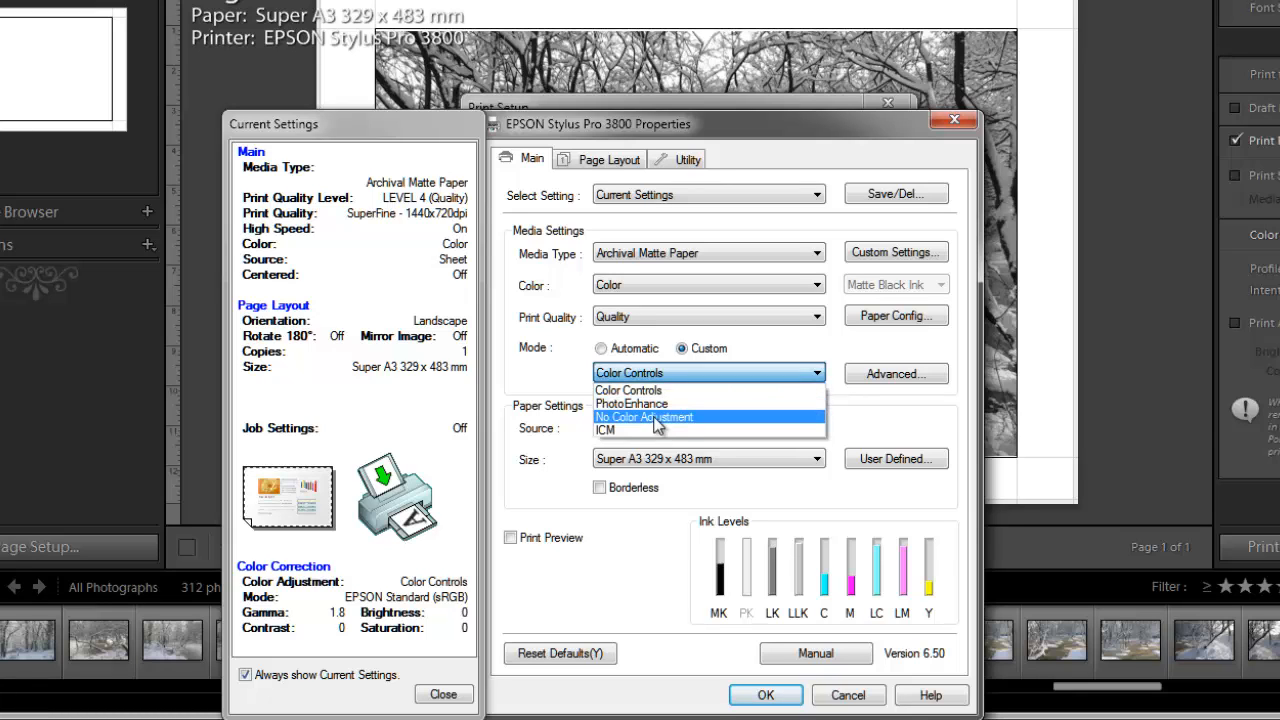
{"action": "mouse_move", "coordinate": [675, 424]}
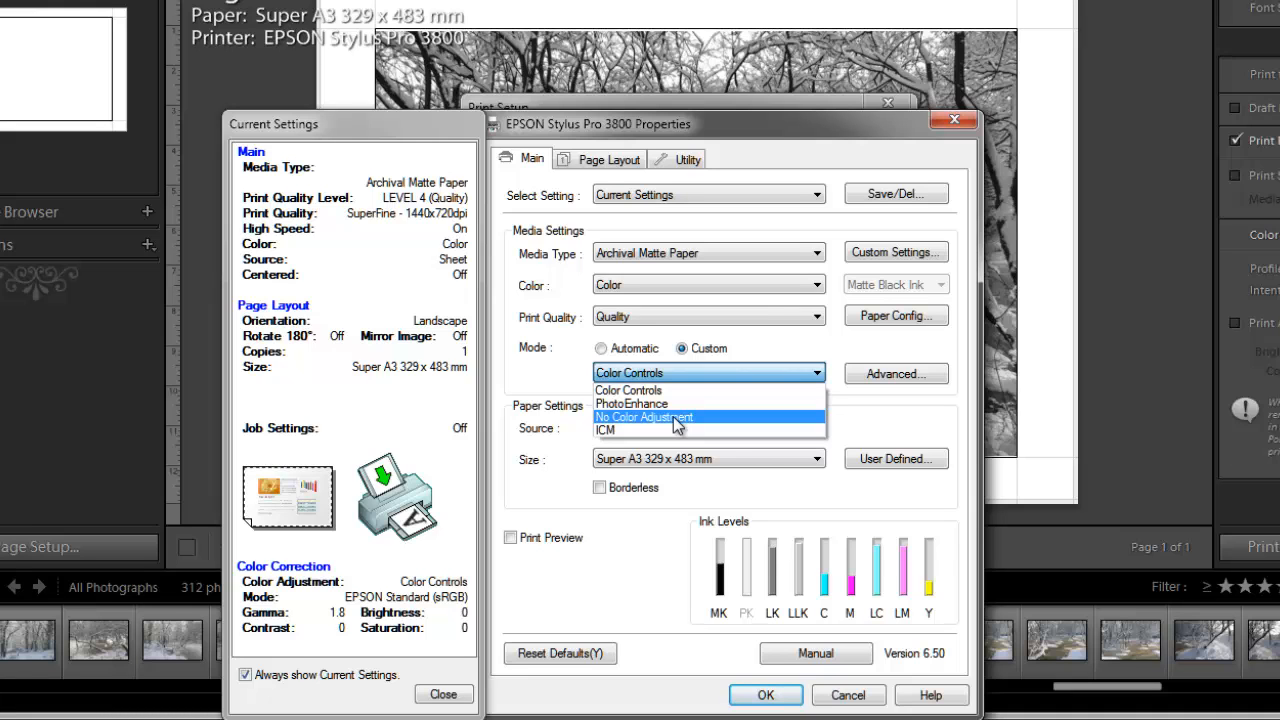
{"action": "left_click", "coordinate": [644, 417]}
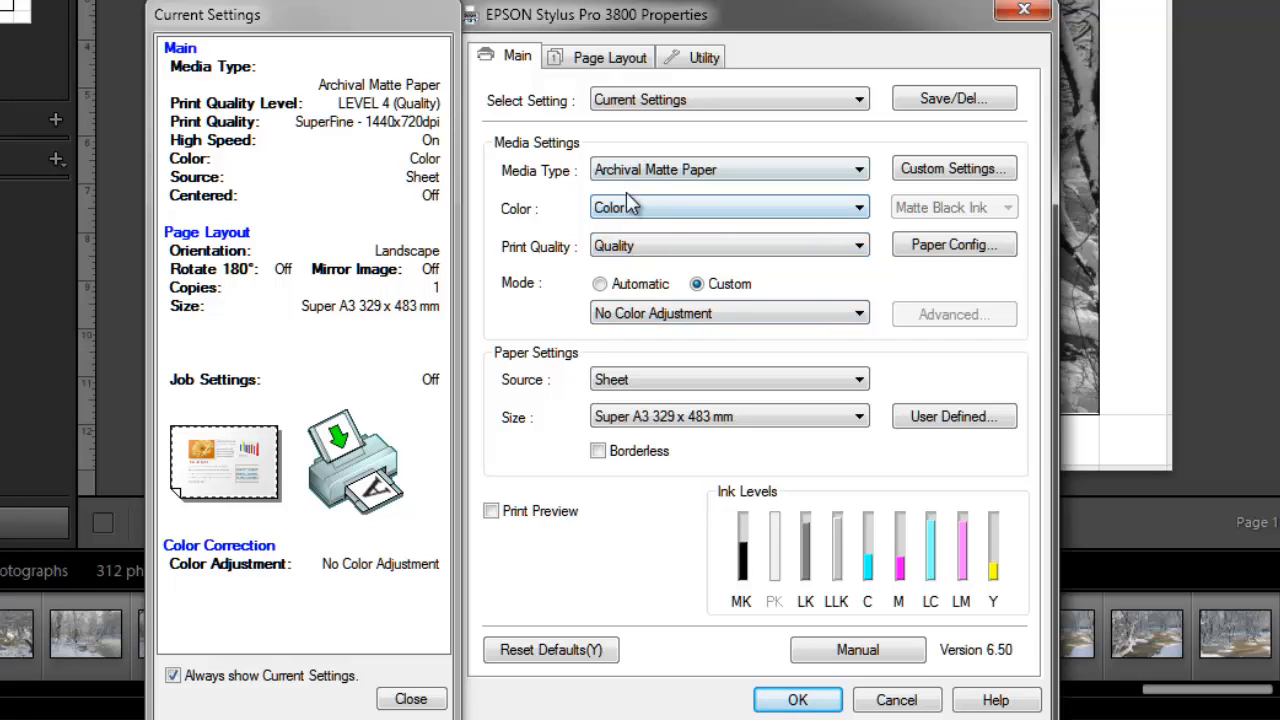
{"action": "mouse_move", "coordinate": [730, 210]}
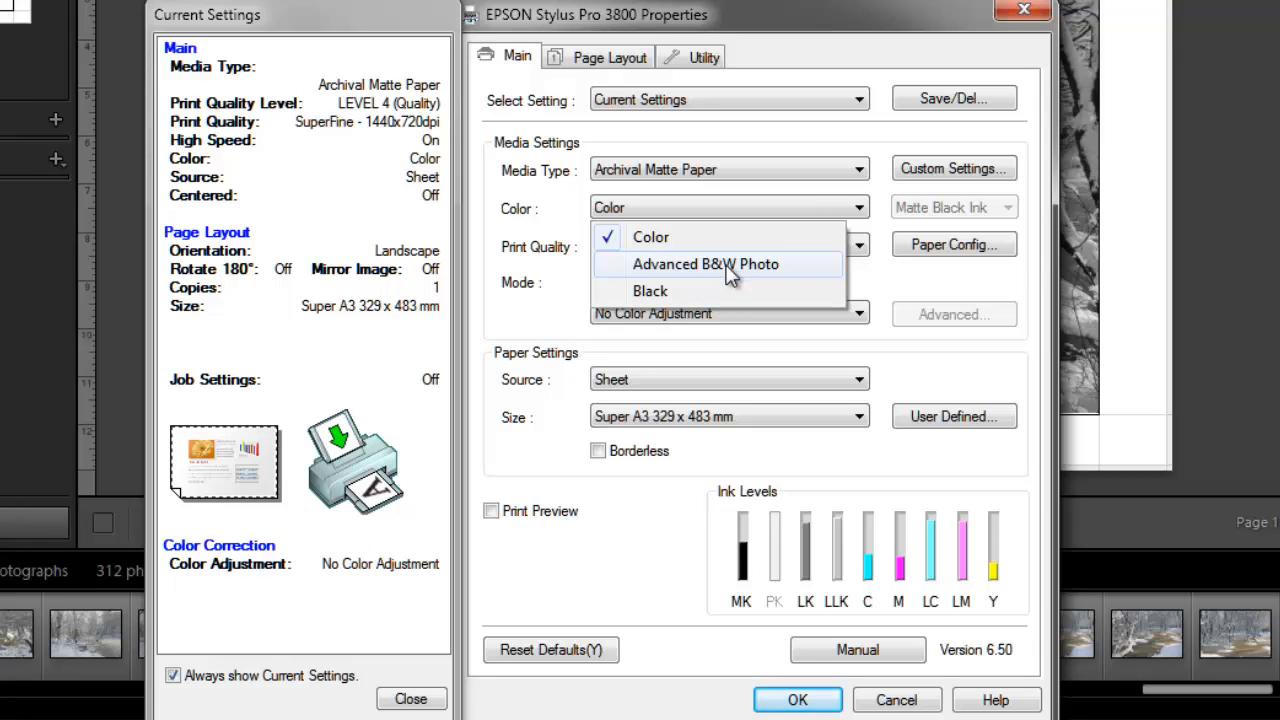
{"action": "left_click", "coordinate": [705, 264]}
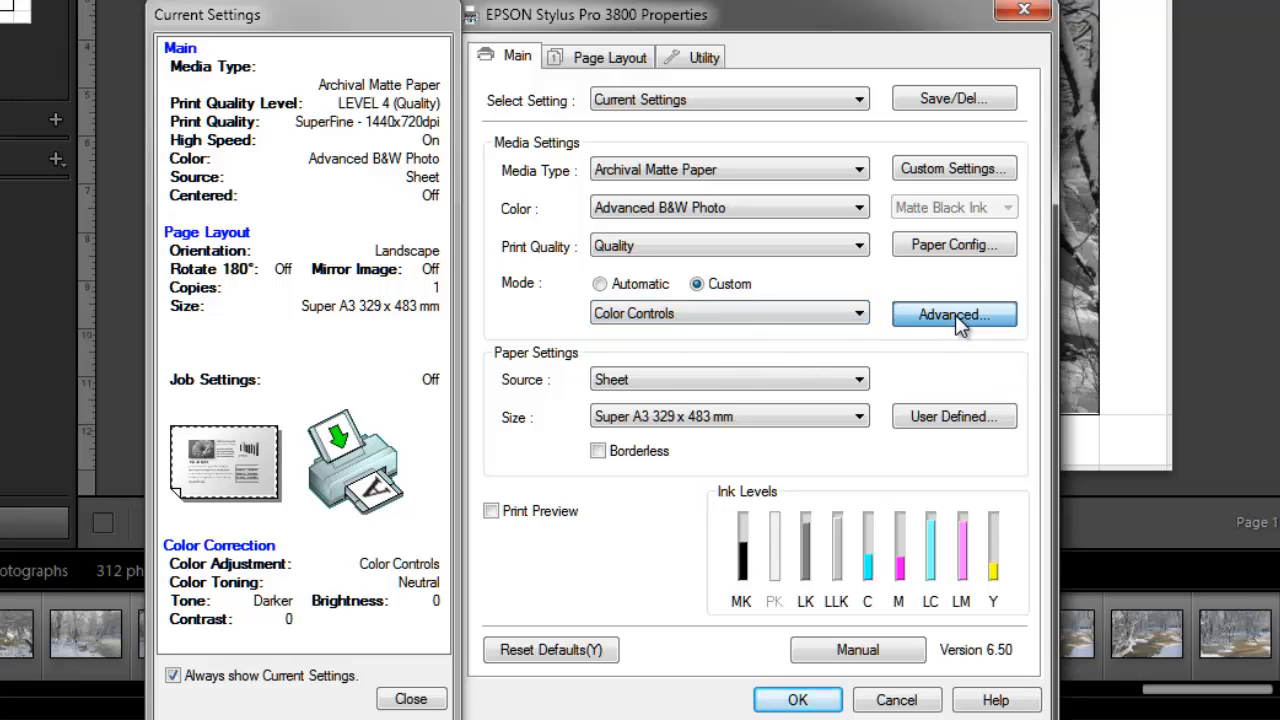
{"action": "left_click", "coordinate": [953, 314]}
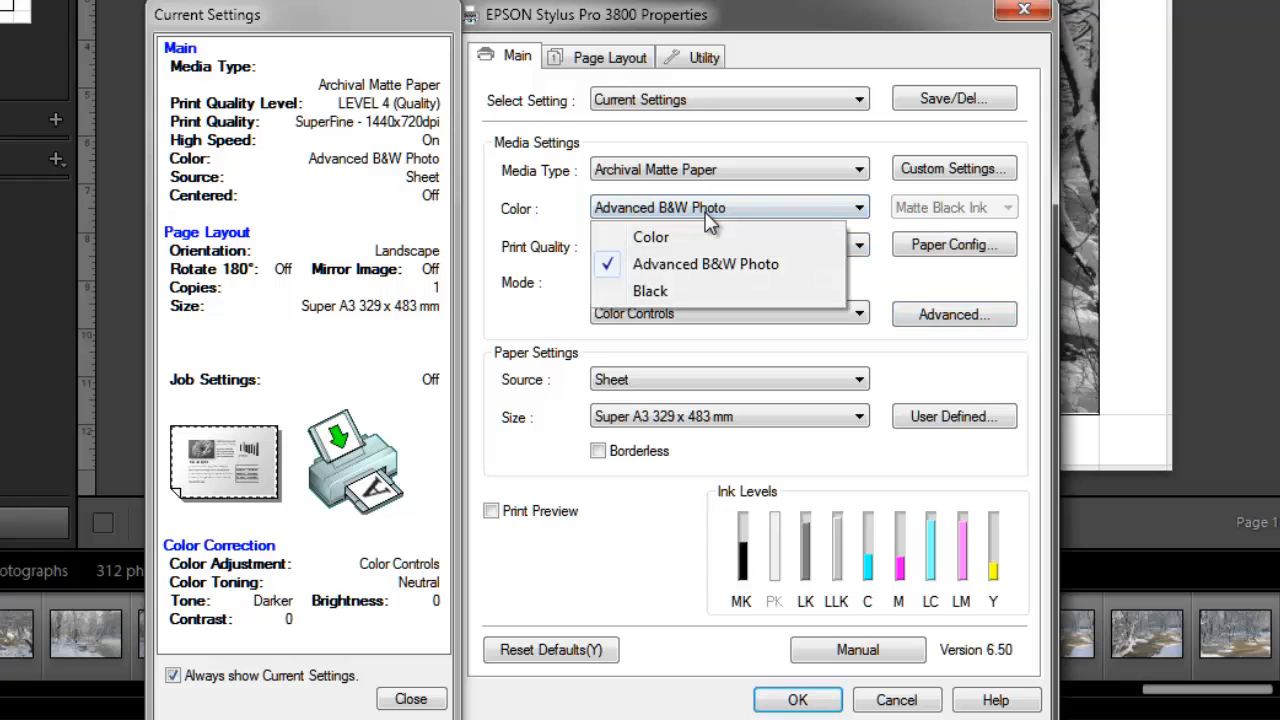
{"action": "left_click", "coordinate": [651, 237]}
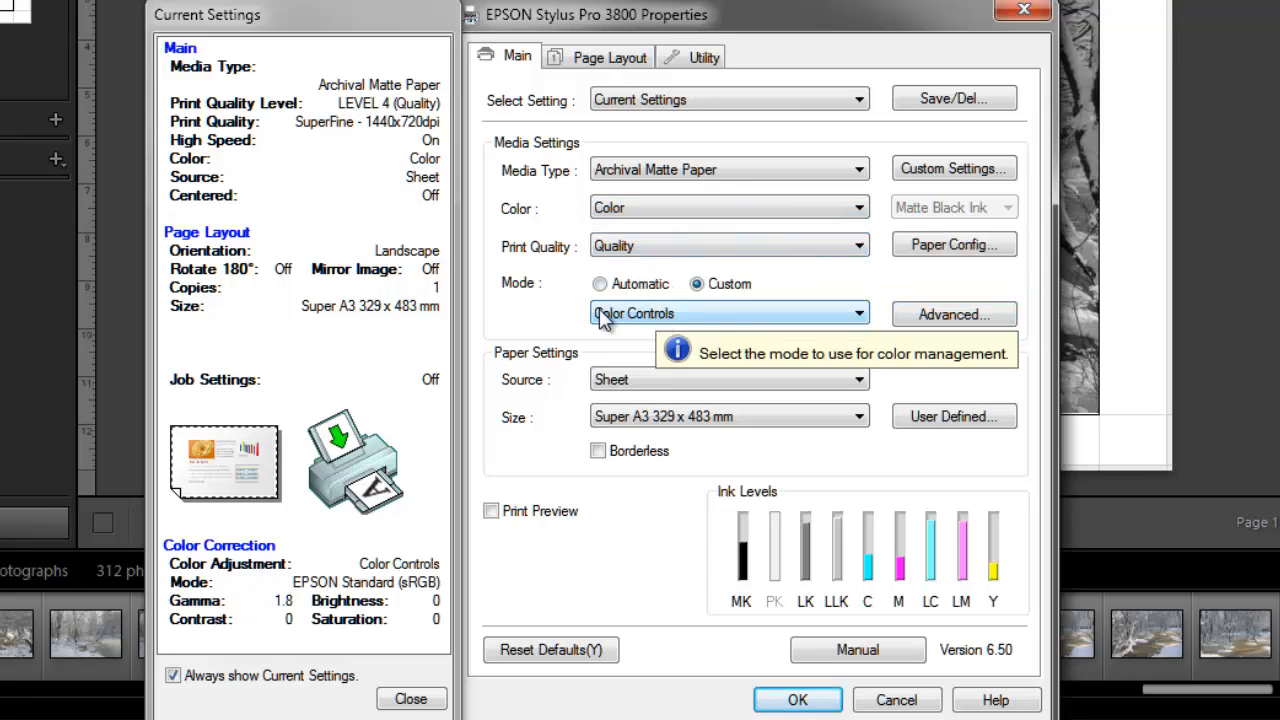
{"action": "left_click", "coordinate": [730, 313]}
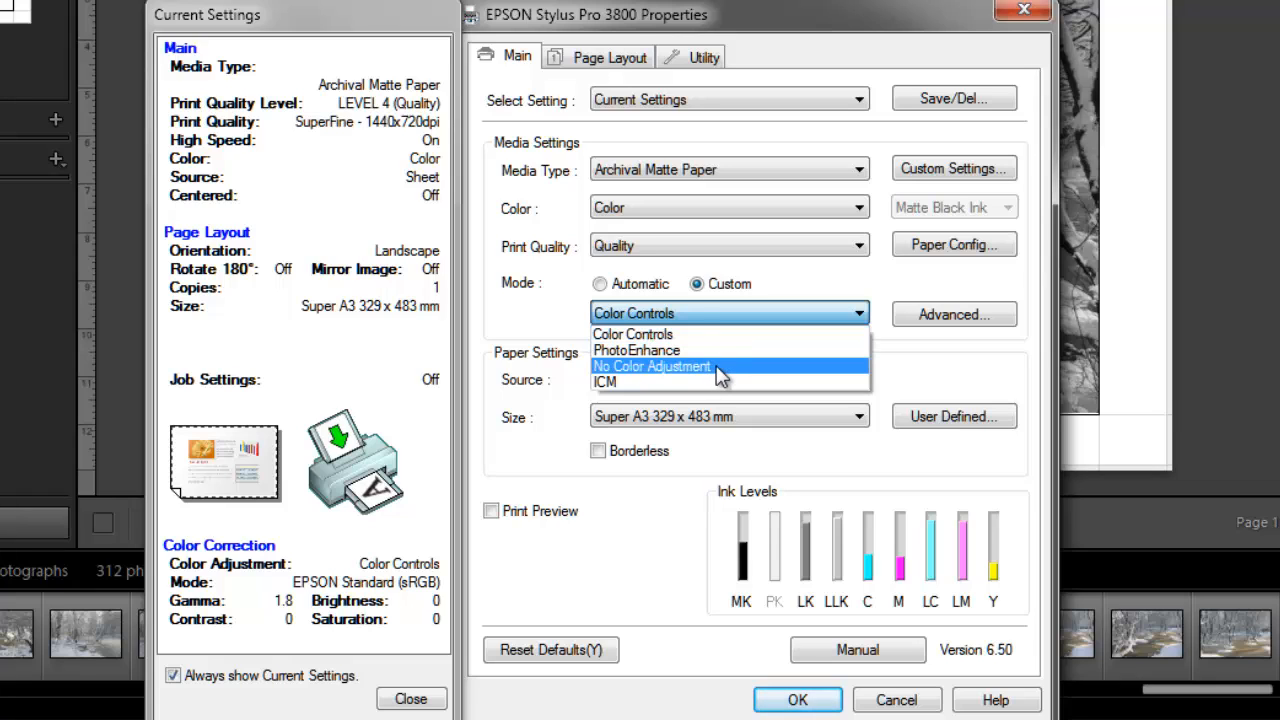
{"action": "left_click", "coordinate": [651, 366]}
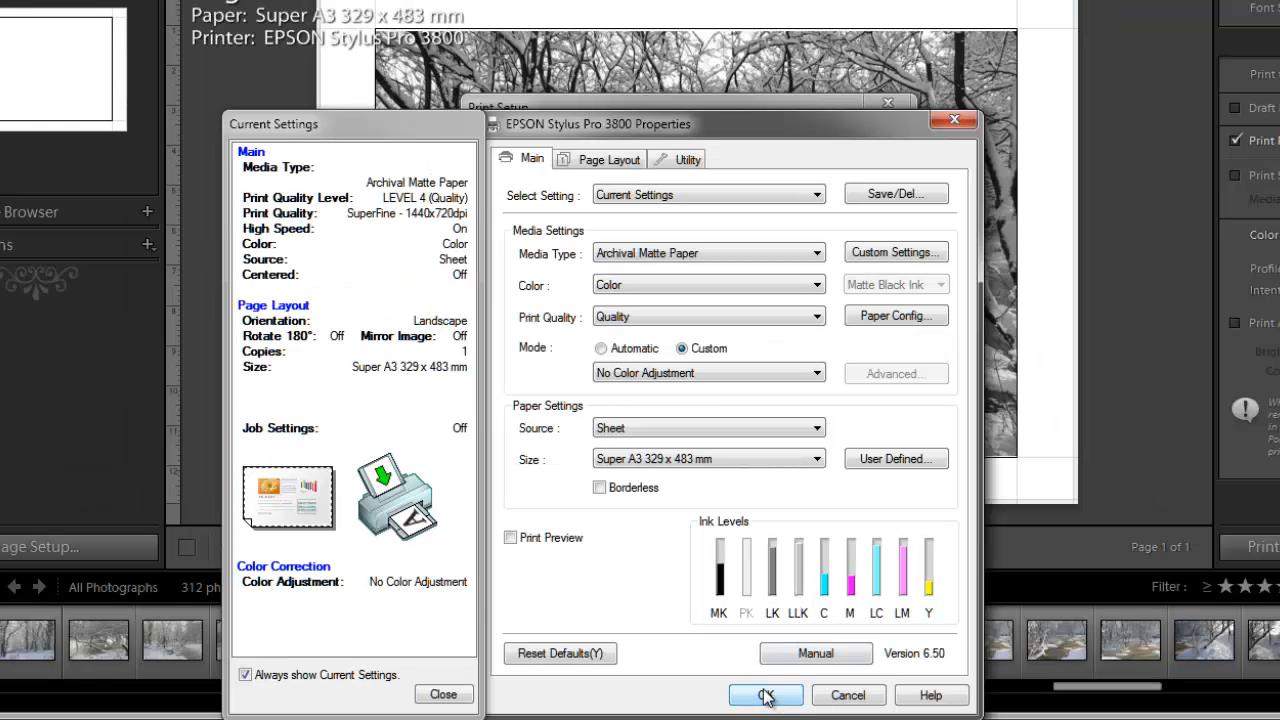
Confirm both printer dialogs and print one copy of the black and white photo.
{"action": "left_click", "coordinate": [765, 695]}
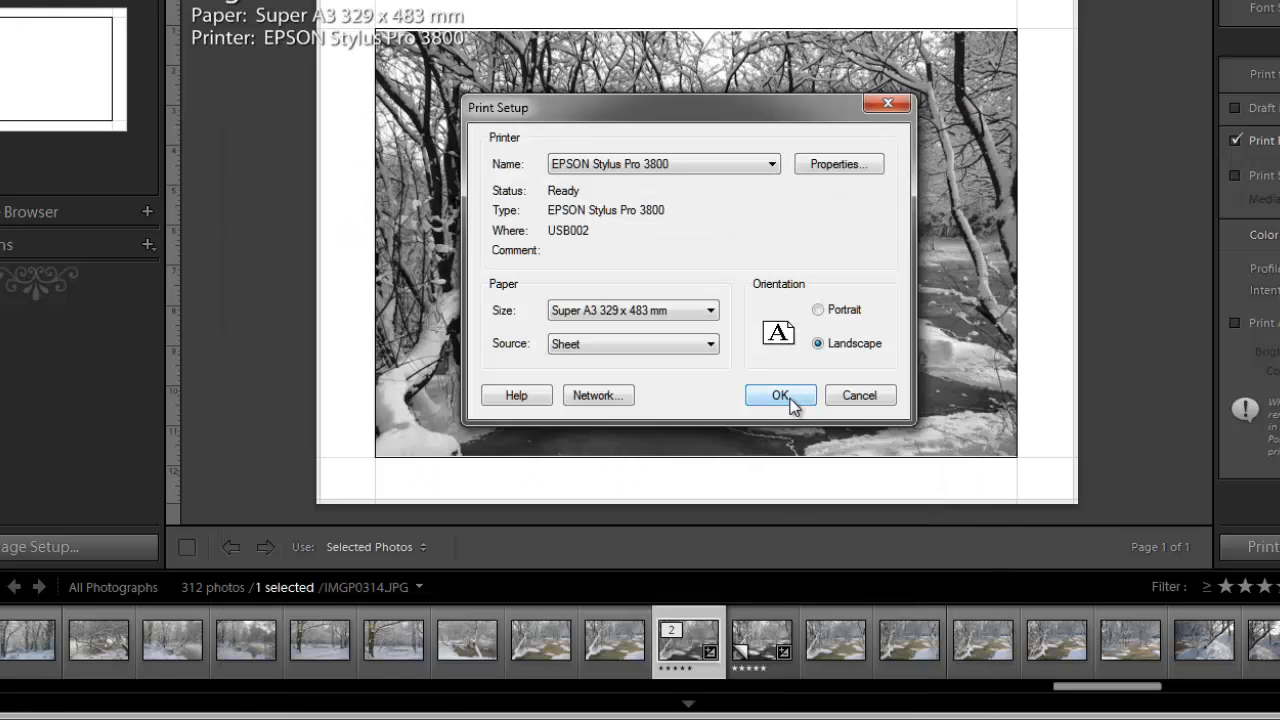
{"action": "left_click", "coordinate": [780, 395]}
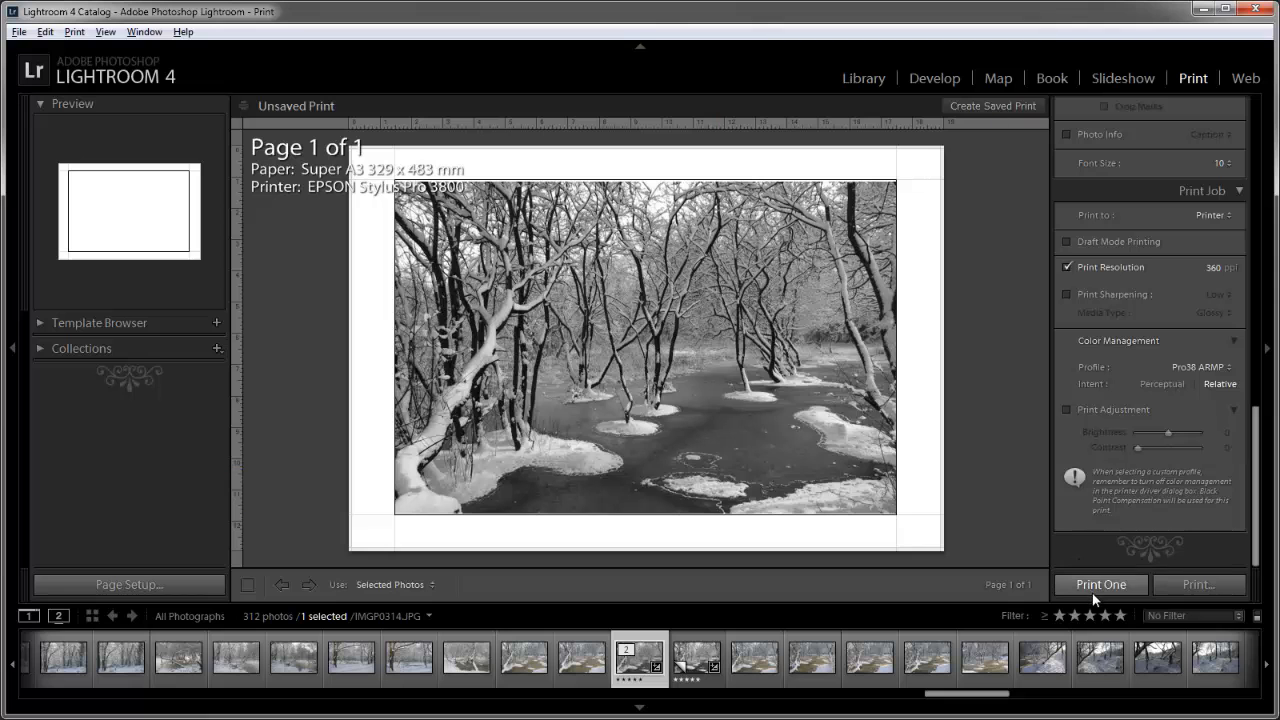
{"action": "mouse_move", "coordinate": [937, 598]}
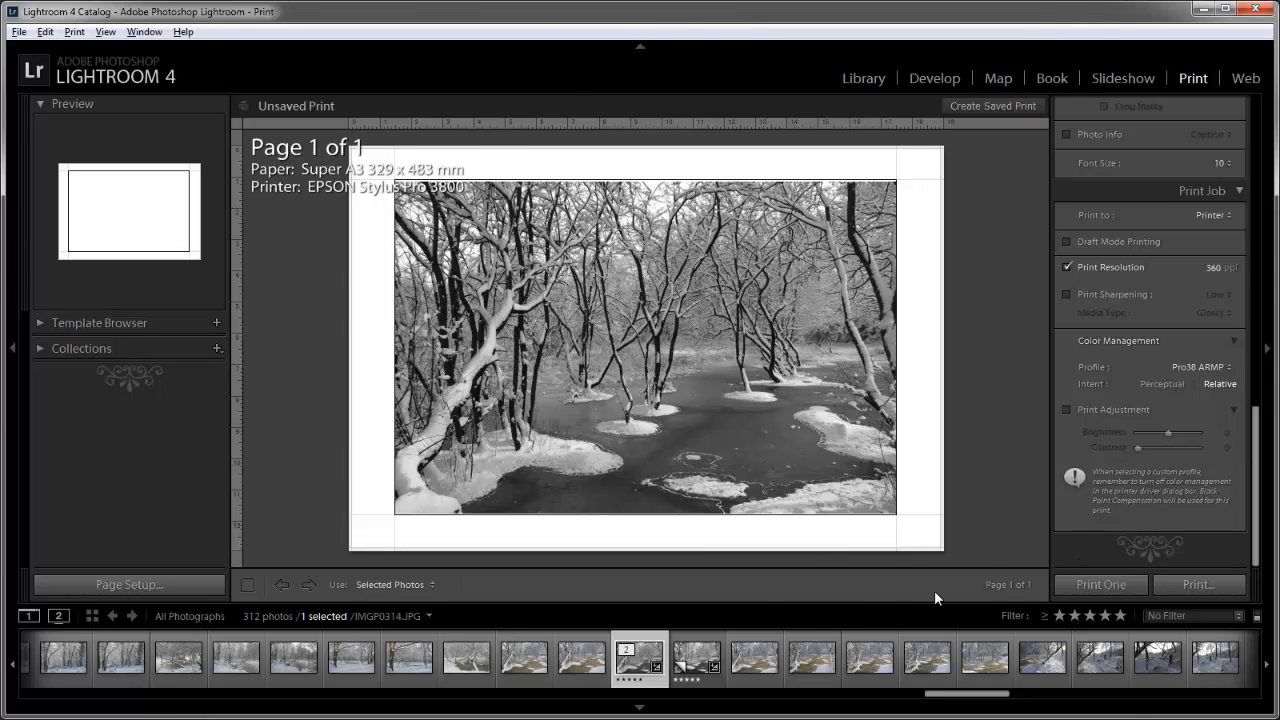
{"action": "left_click", "coordinate": [1099, 584]}
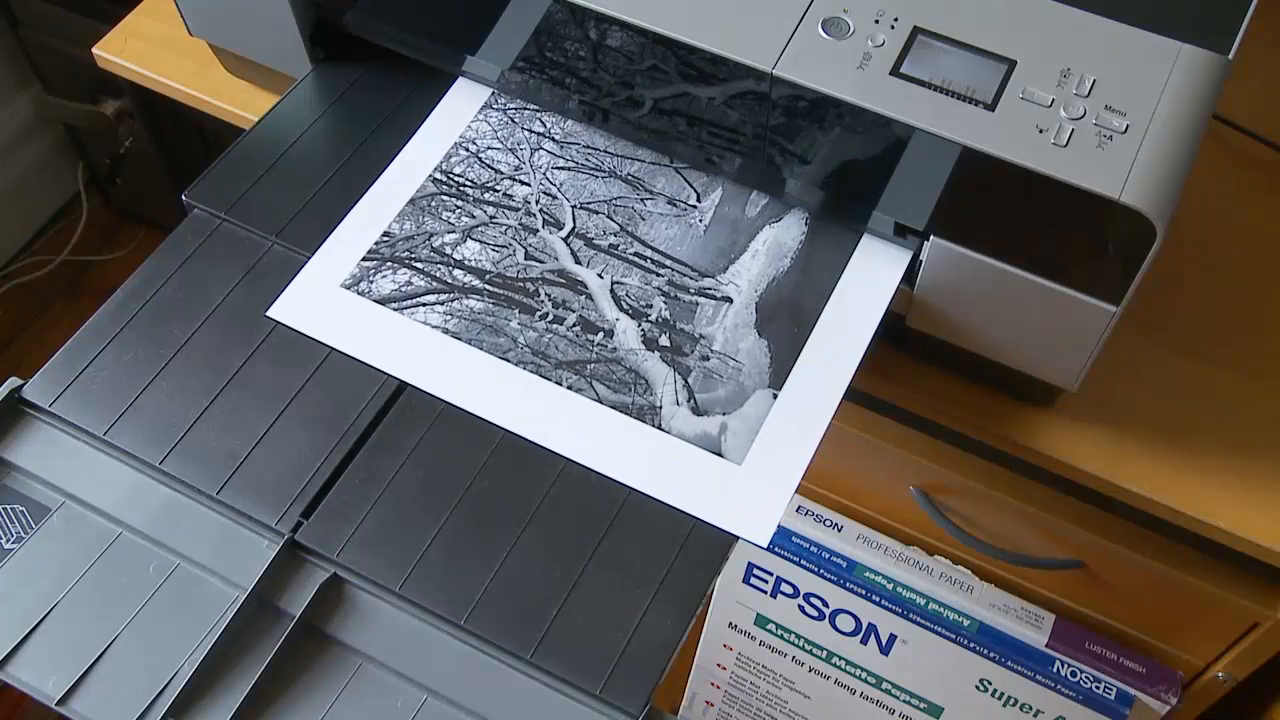